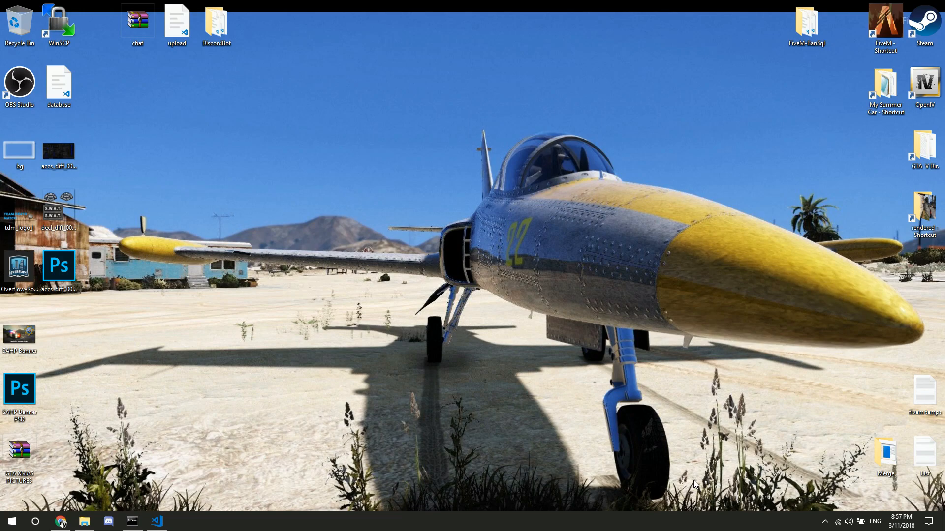
- Bring VS Code forward with server.cfg open and scroll through the file and back up
click(156, 521)
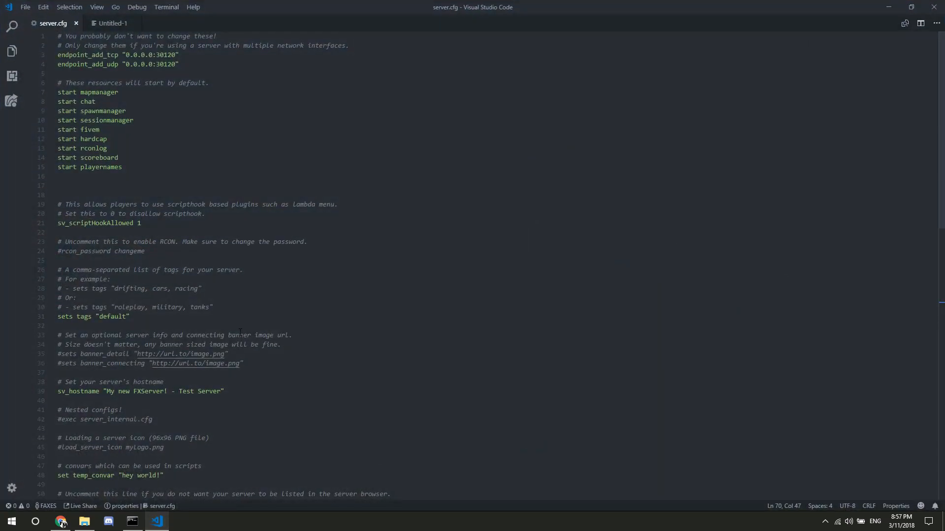
scroll(down, 3)
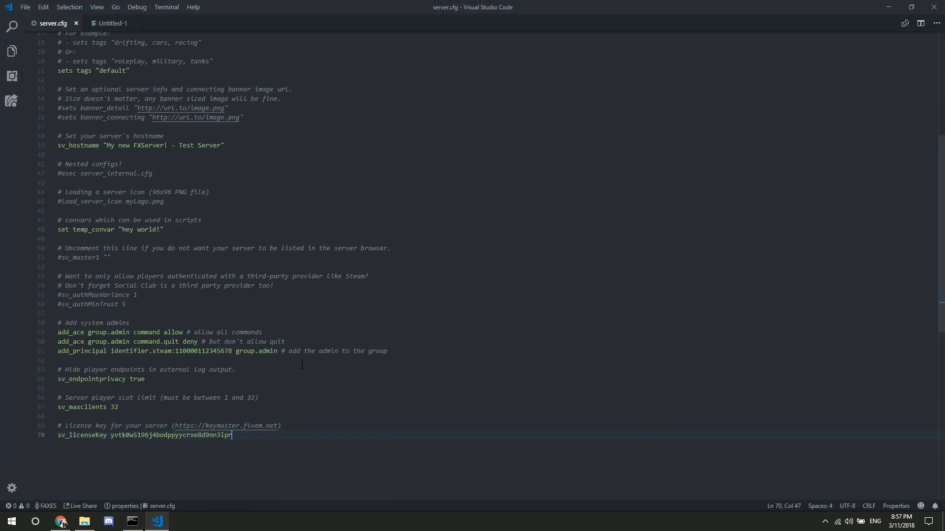
scroll(up, 3)
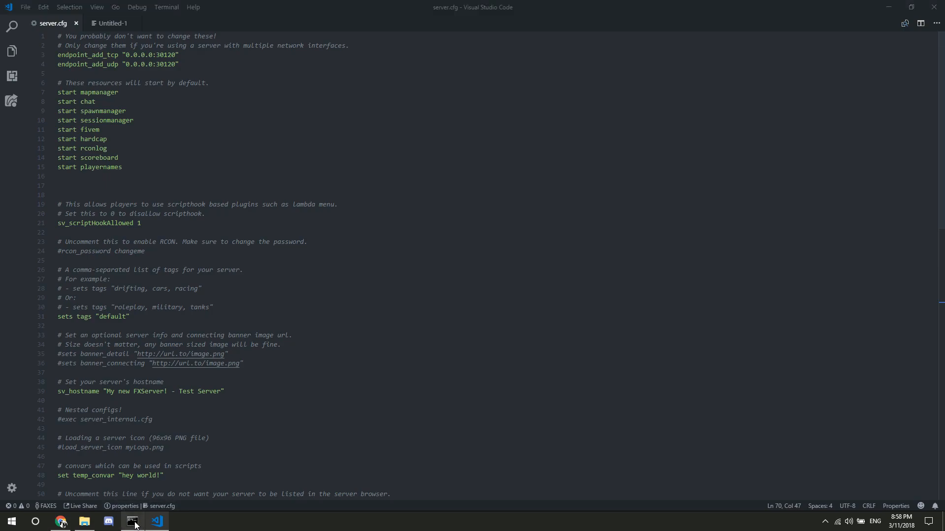
- Set the Untitled-1 file's language mode to Lua
click(132, 522)
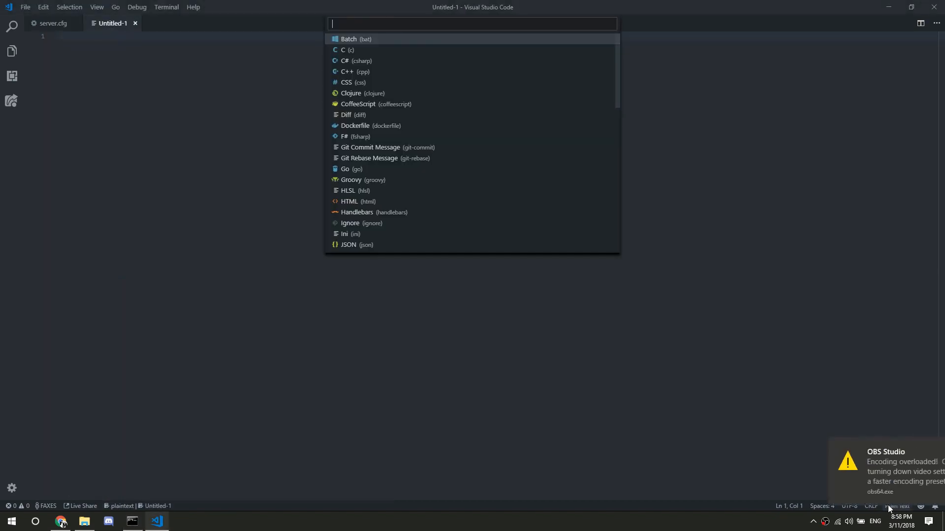
text(l)
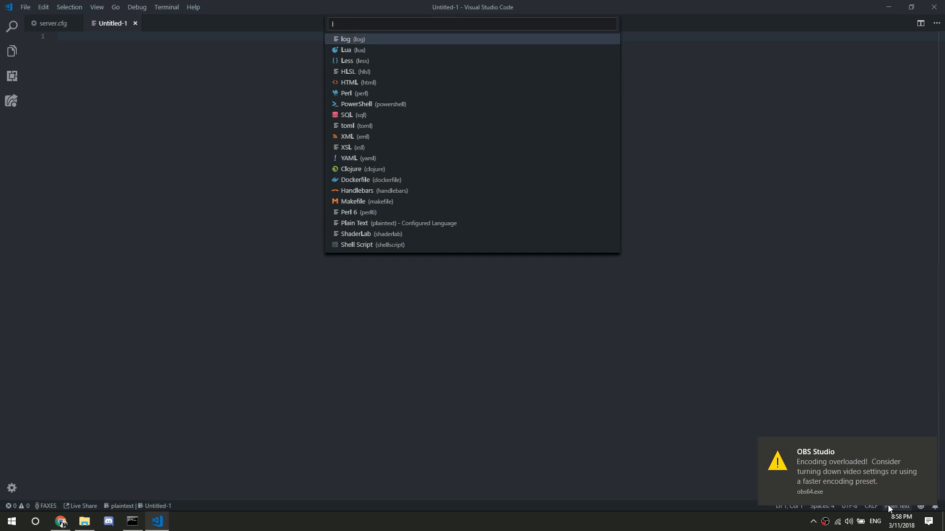
text(lua)
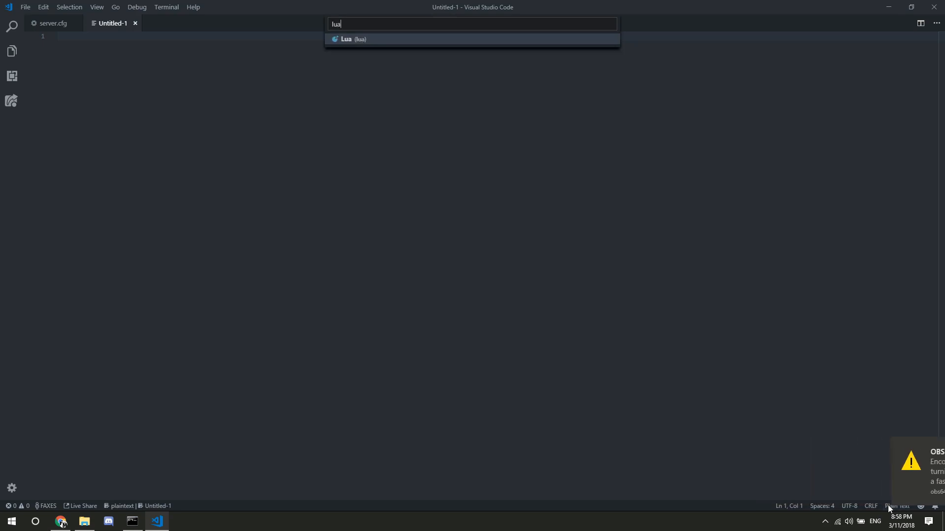
click(347, 40)
text(if)
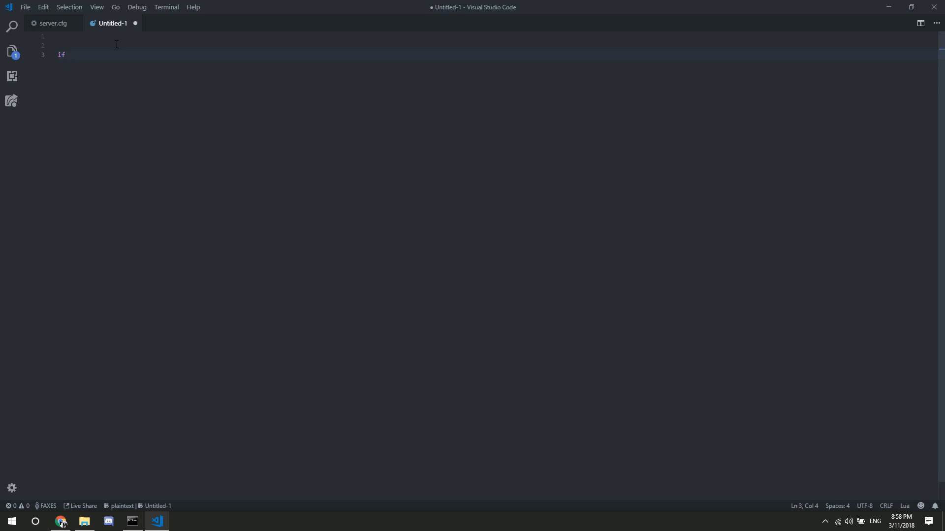
- Write 'if x then' on line 3 and 'x = true' on line 1
text(x then)
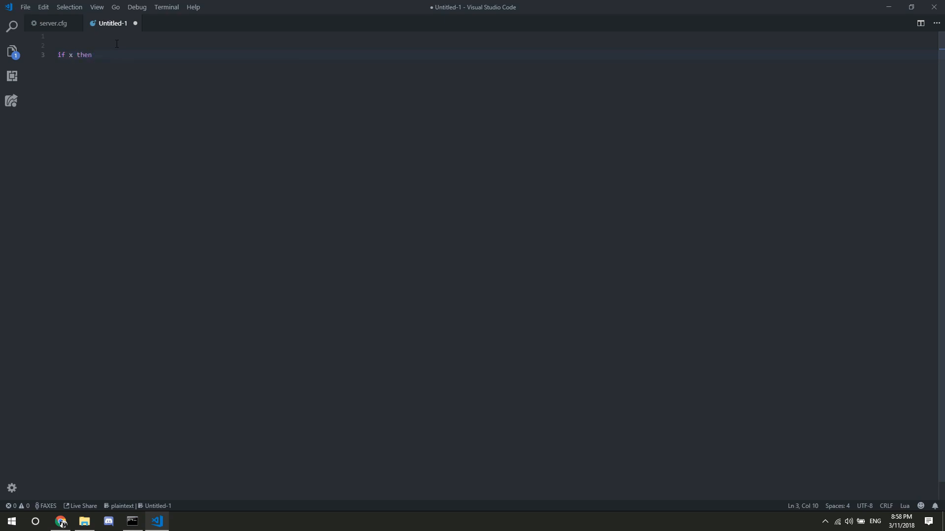
click(66, 45)
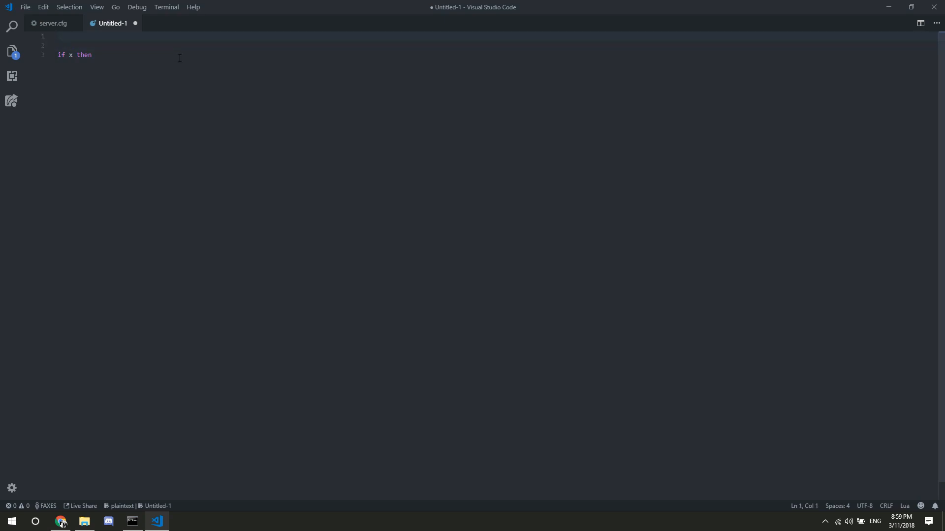
text(x = true)
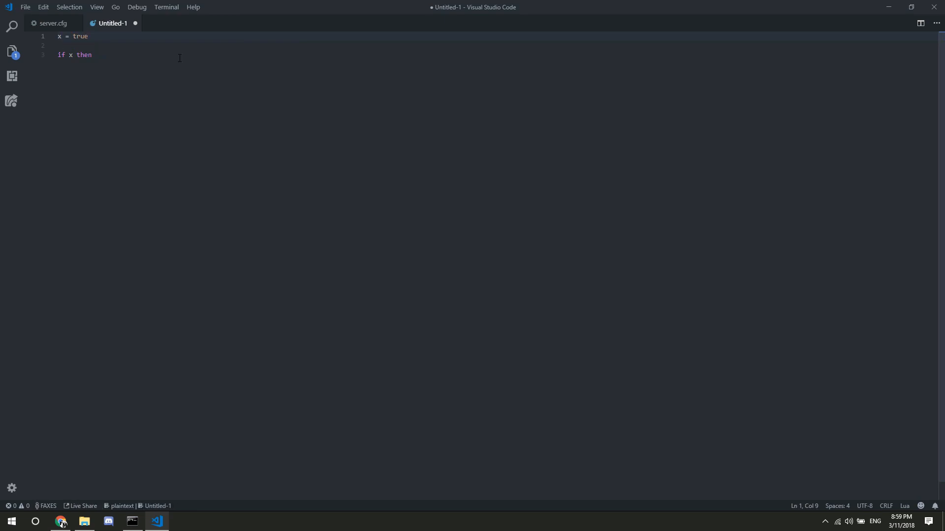
double_click(69, 54)
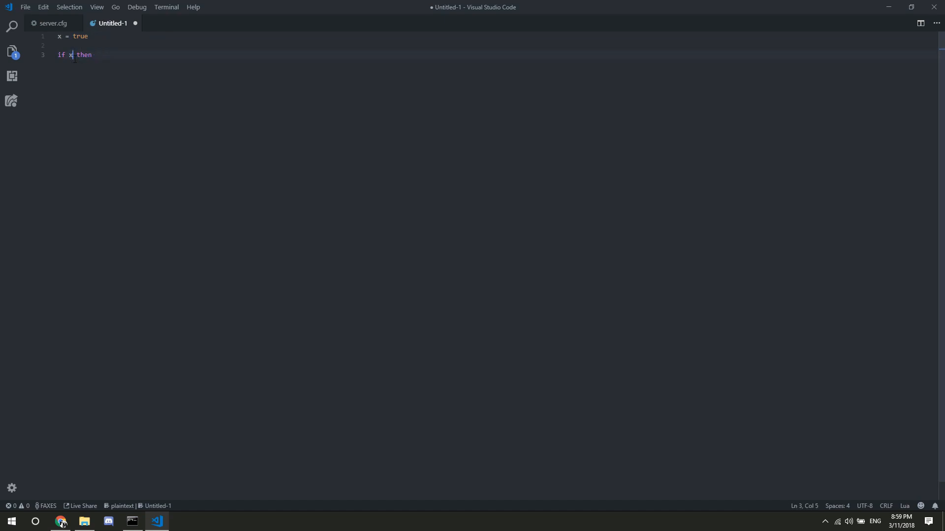
- Switch to Chrome's FiveM natives tab and scroll the CFX list down to the SET_ natives
click(61, 522)
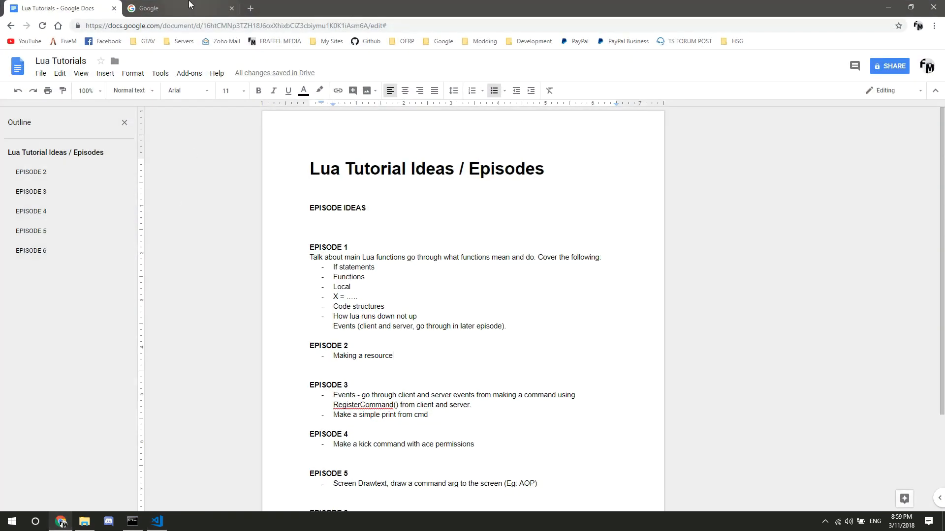
click(175, 8)
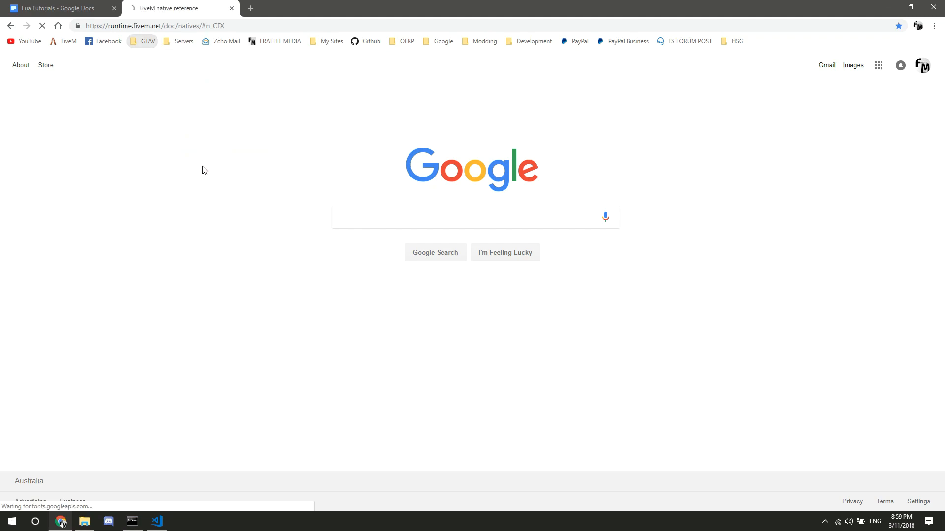
click(179, 8)
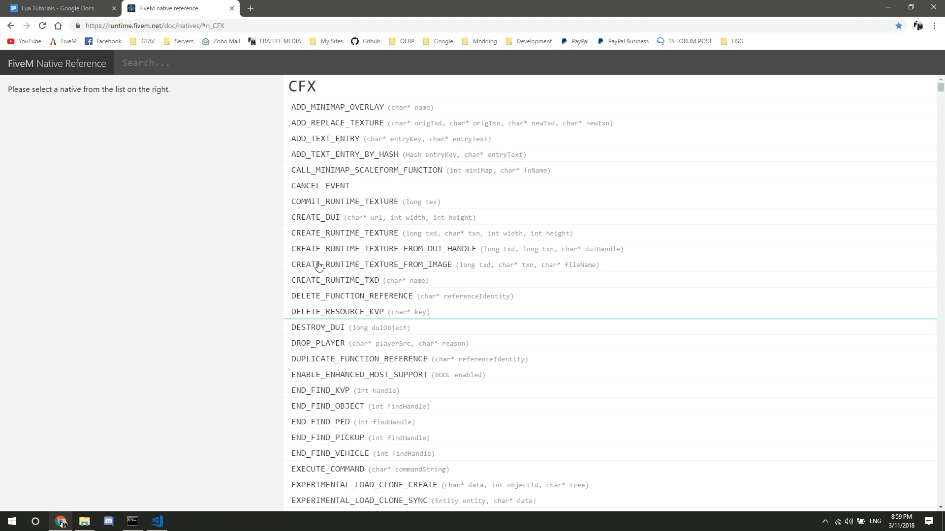
scroll(down, 3)
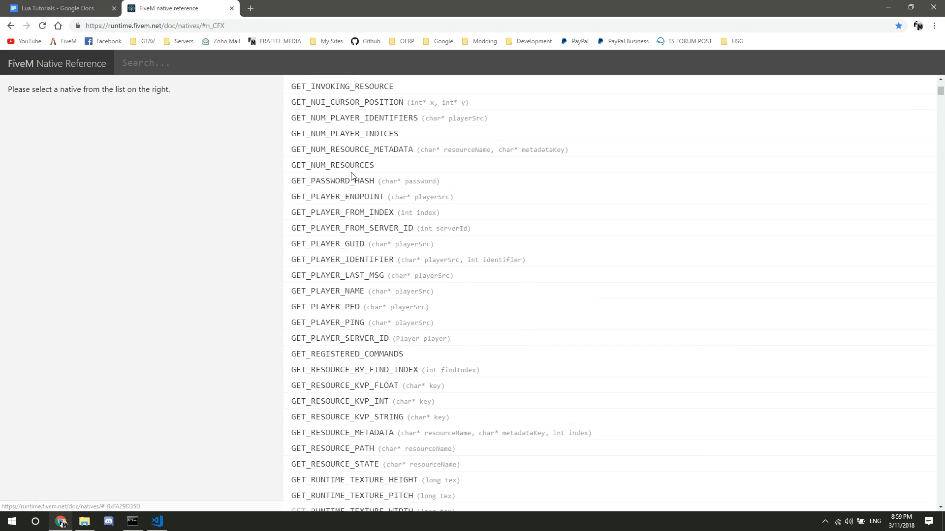
scroll(down, 3)
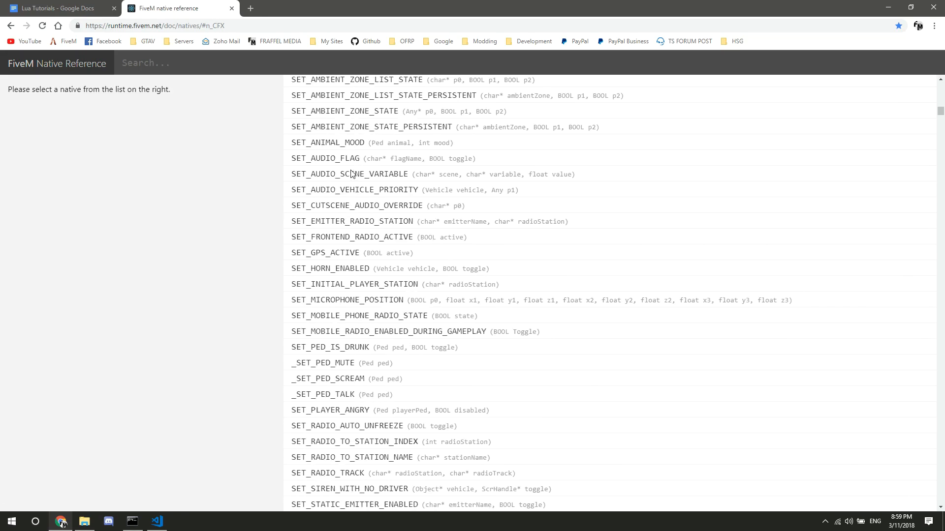
scroll(down, 3)
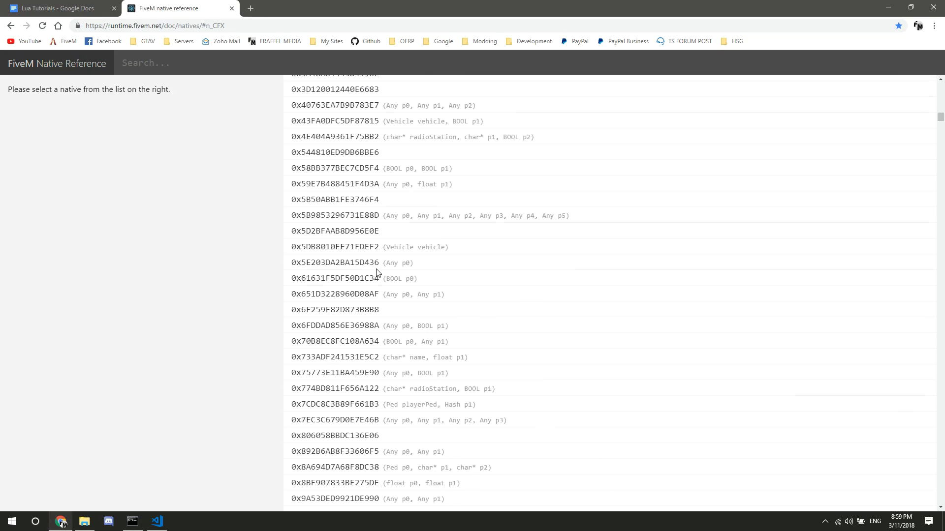
scroll(down, 3)
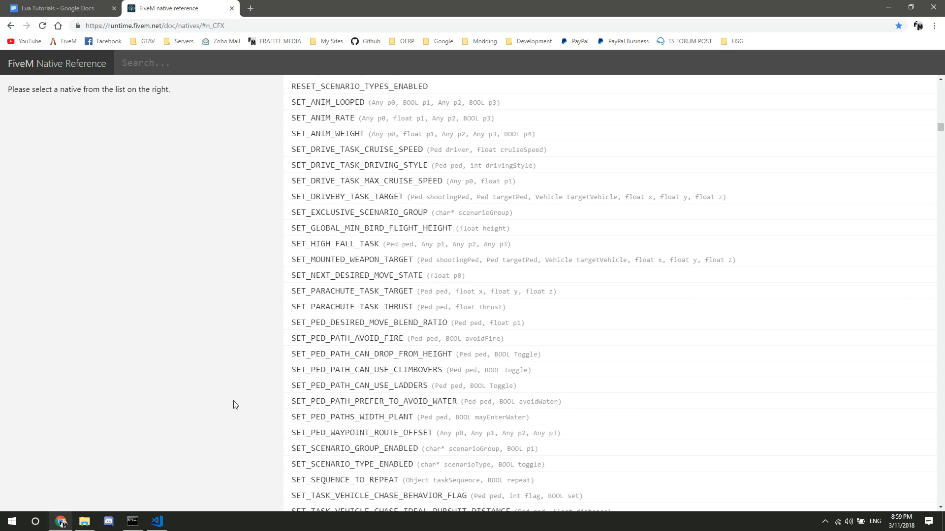
- Add print("kjsdfbgskg") inside the if x then block and close it with end
click(156, 521)
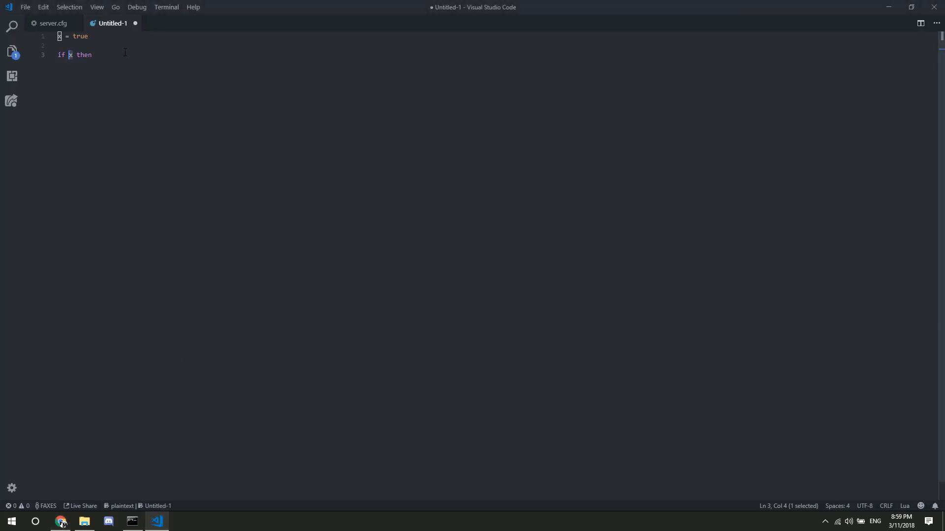
click(93, 54)
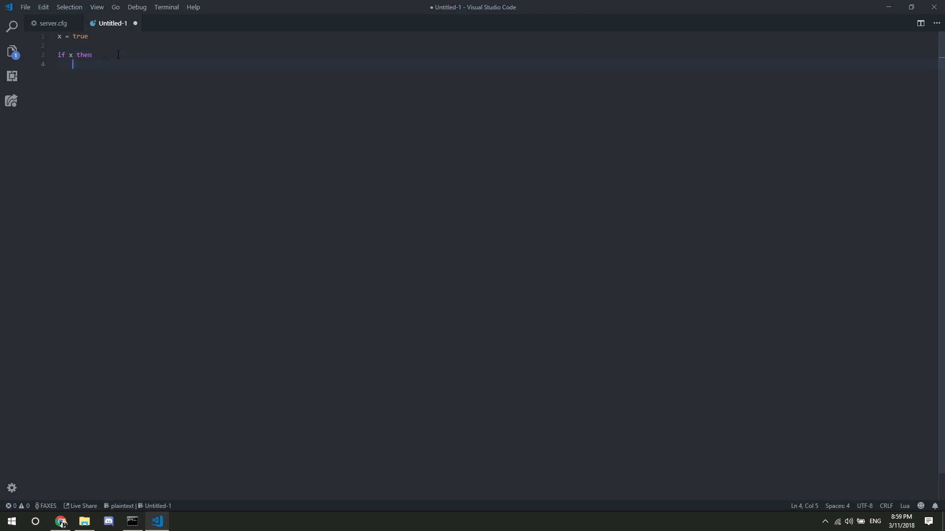
text(print()
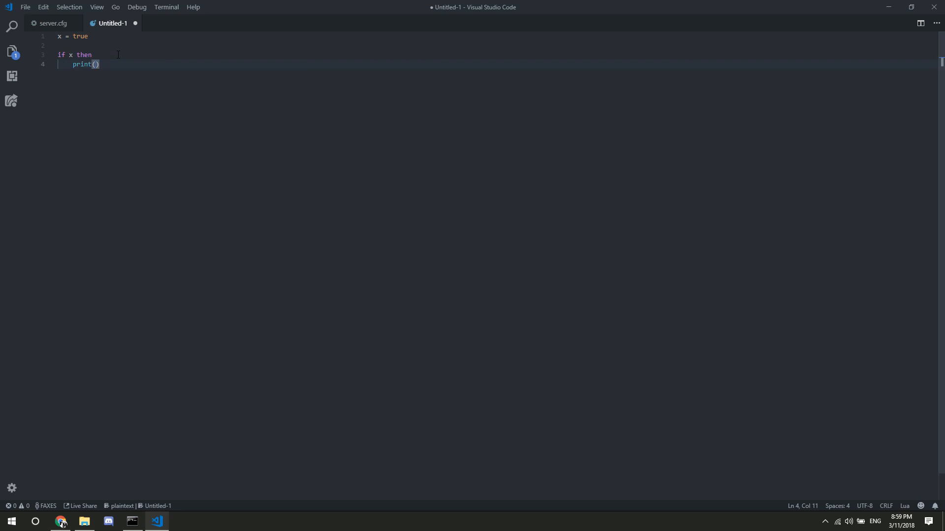
text("kjsdfbgskg")
text(end)
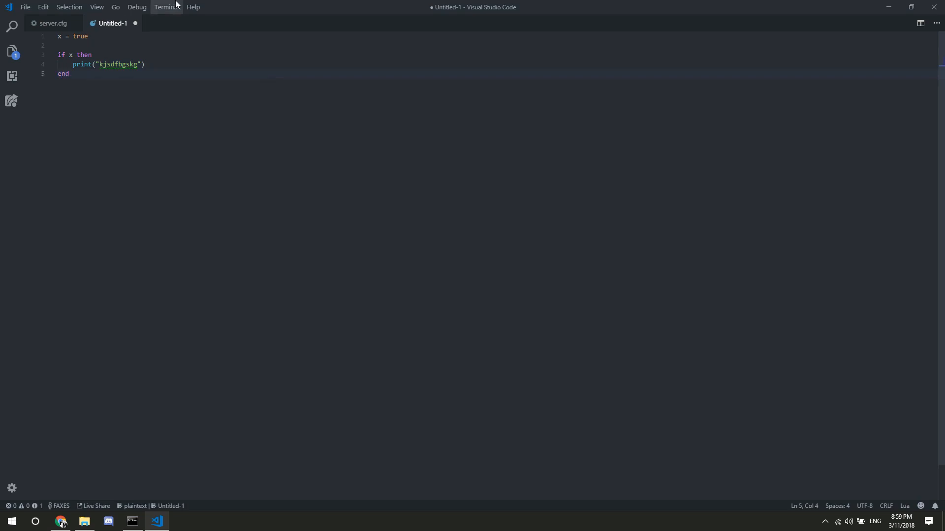
click(72, 64)
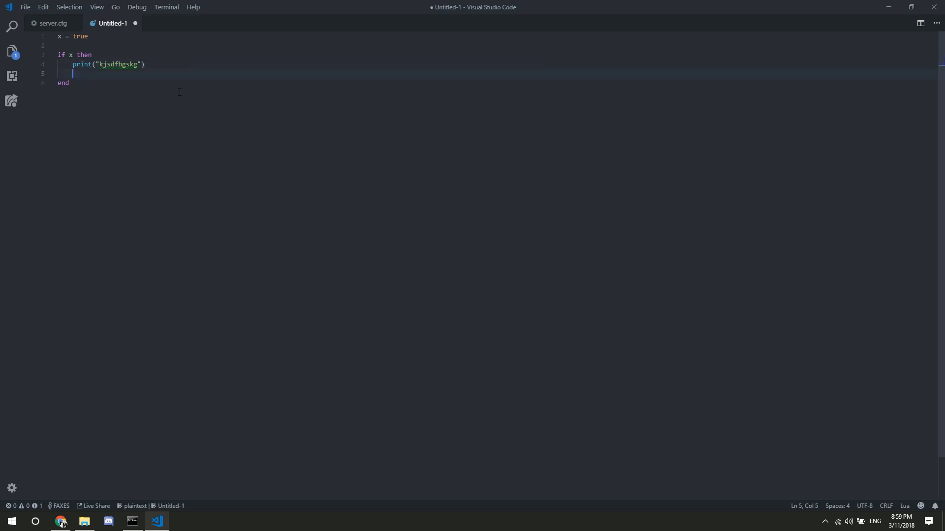
- Add an elseif not x then branch printing "sgdjhbsdkxz", and set x to false
text(else)
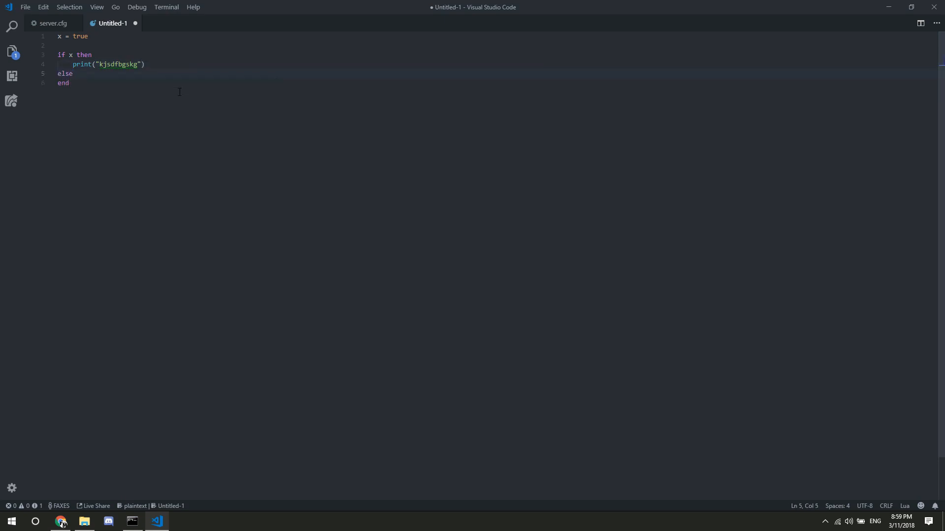
text(if)
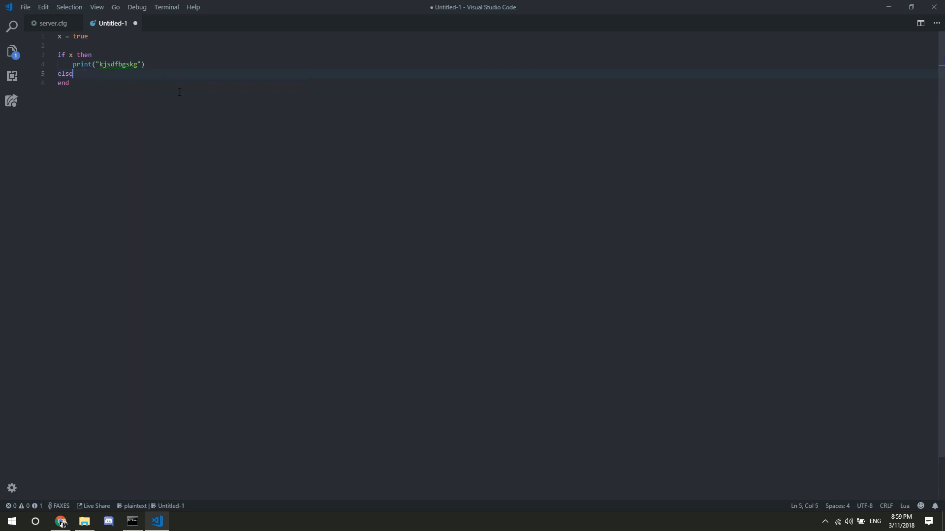
text(if)
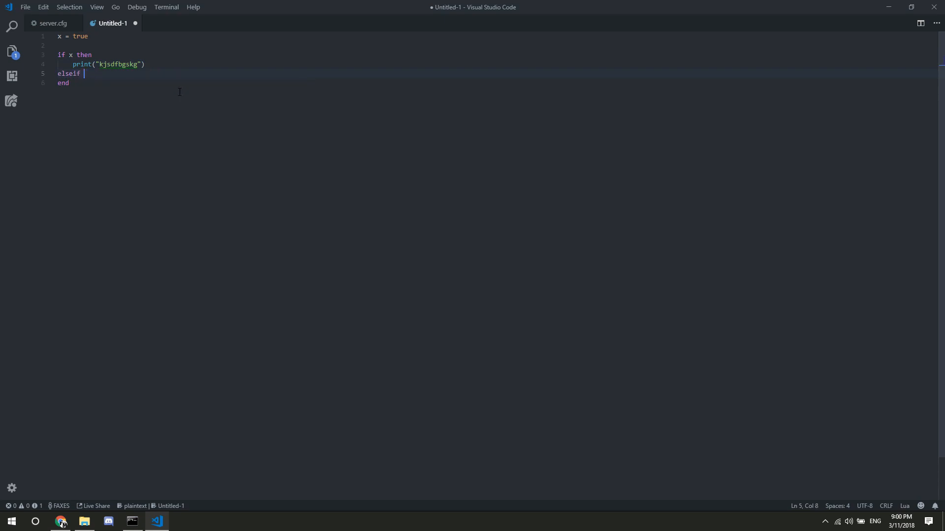
double_click(69, 73)
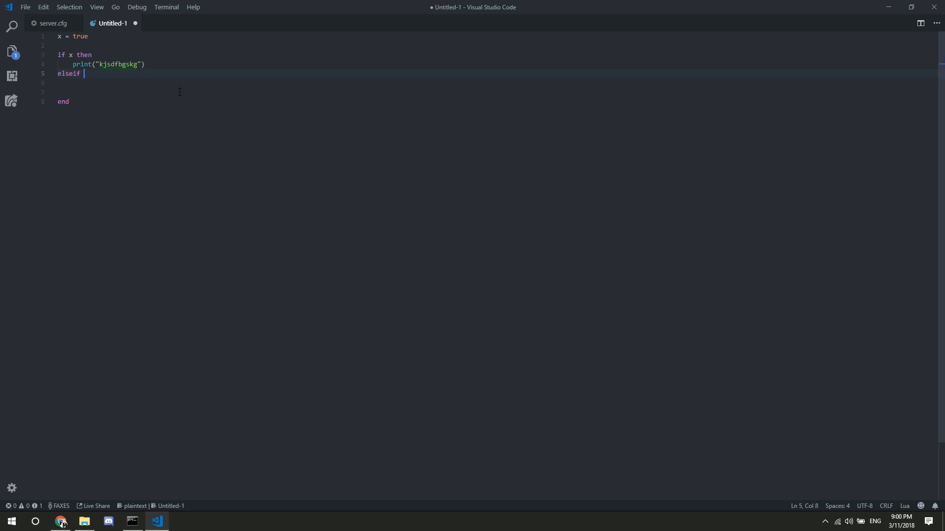
text(not x)
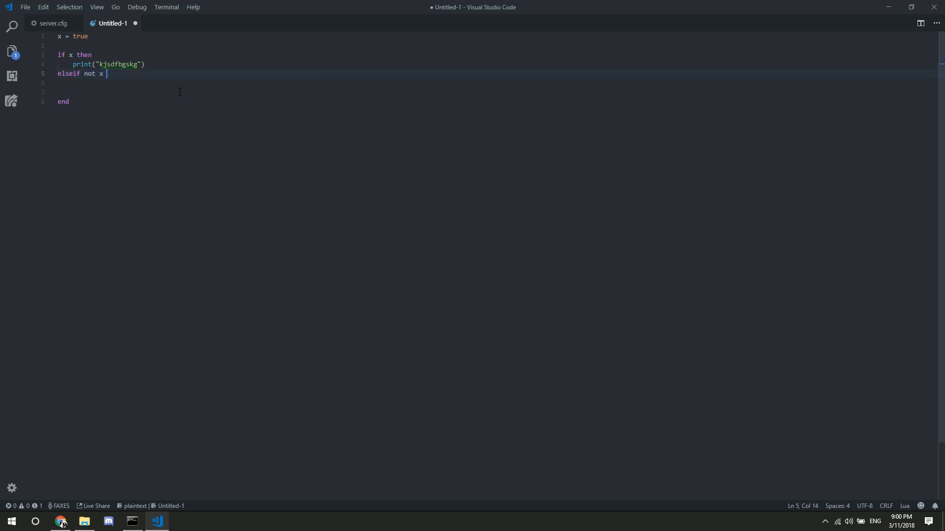
text(then)
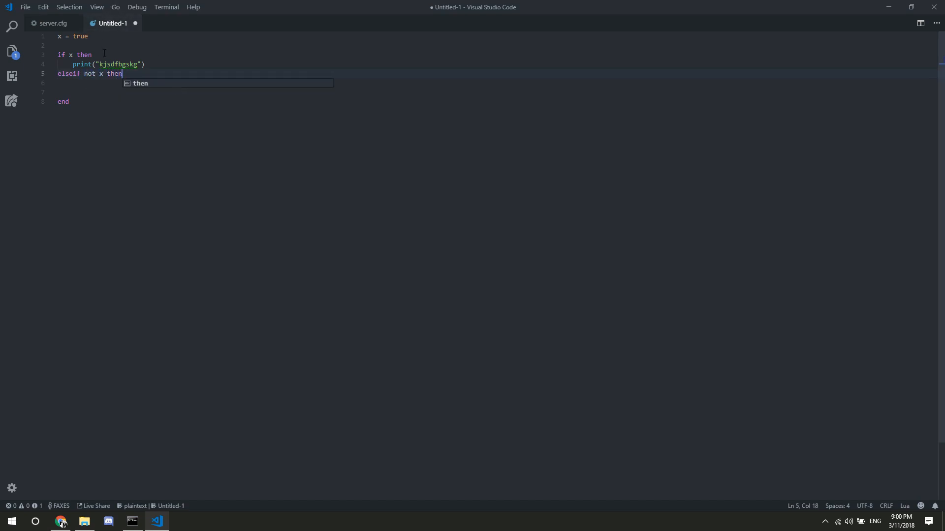
key(Return)
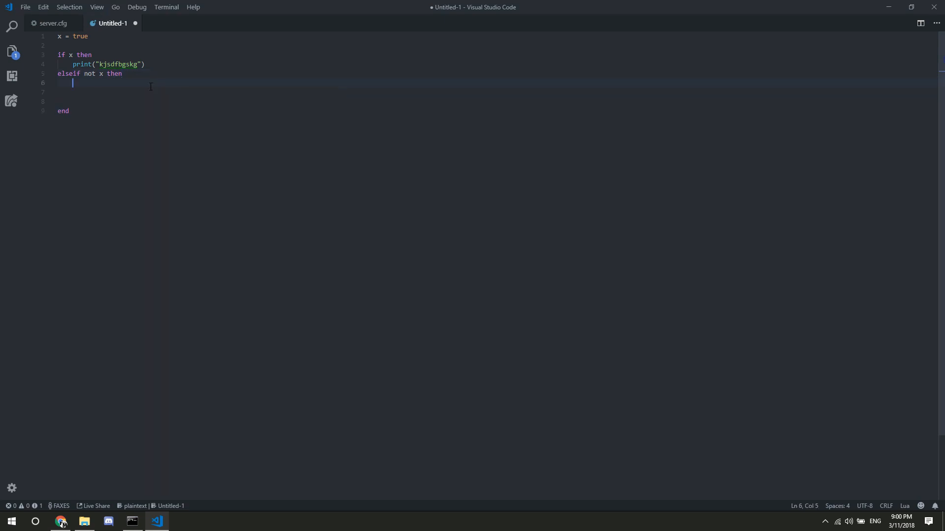
text(print("sgdjh)
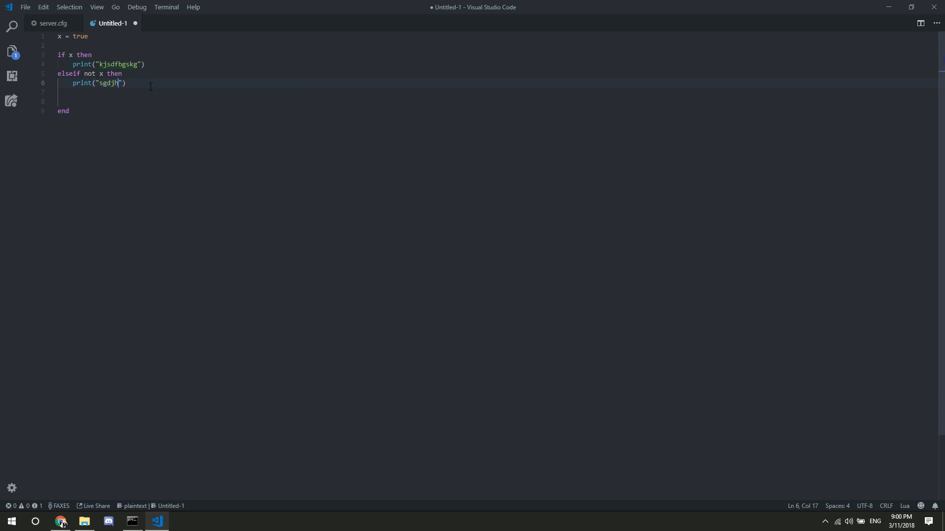
text(bsdkxz)
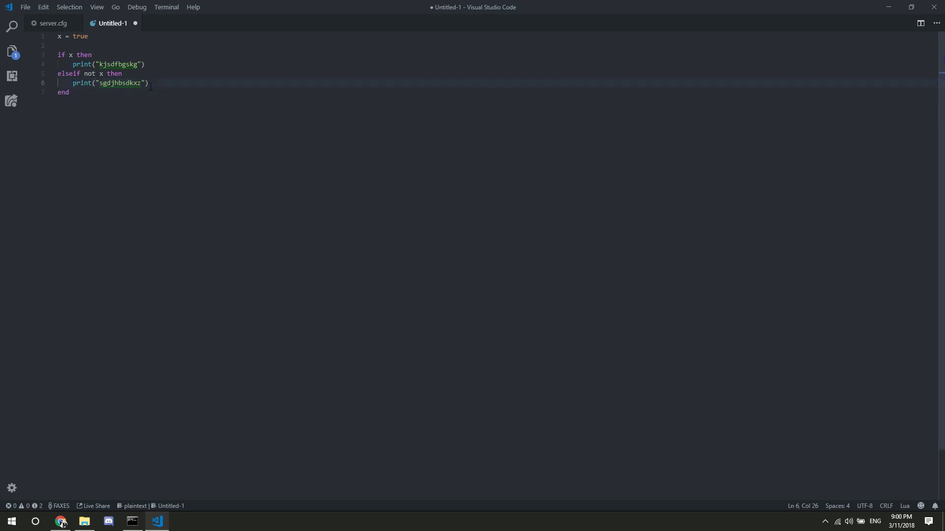
mouse_move(202, 105)
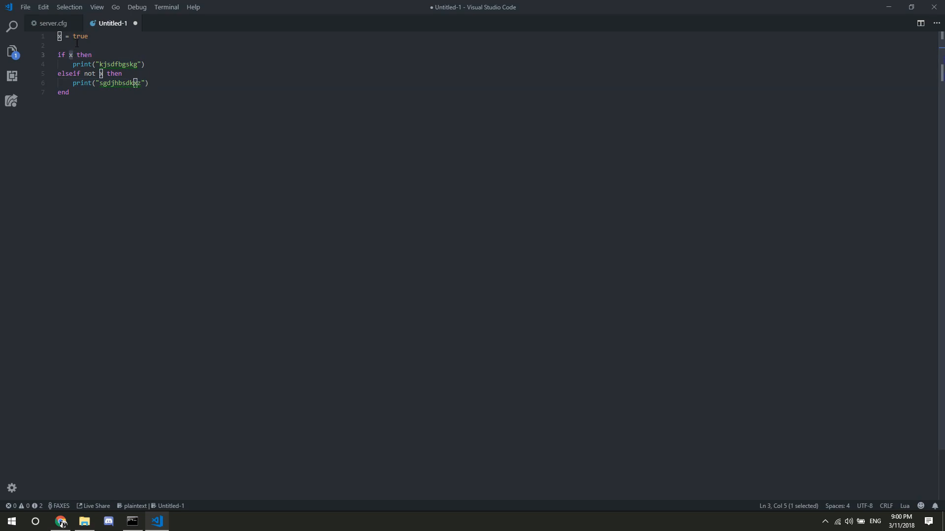
double_click(84, 55)
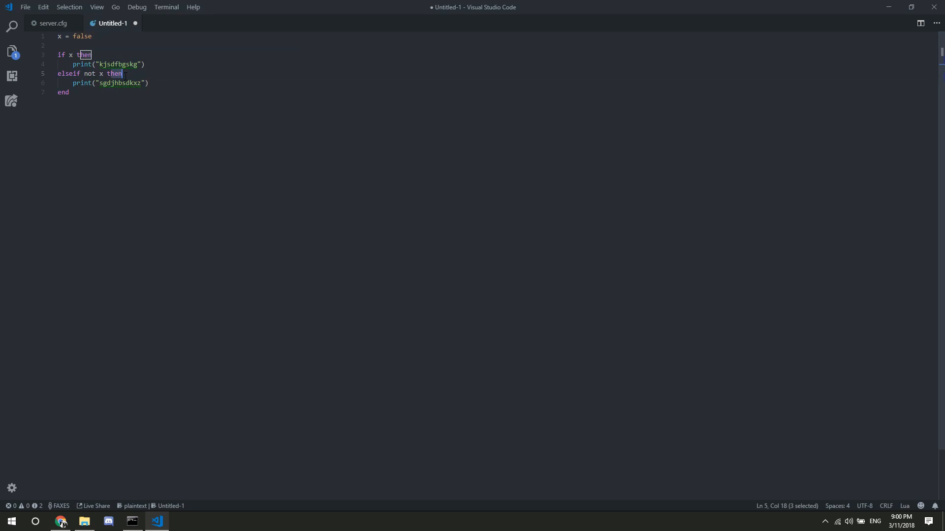
click(68, 92)
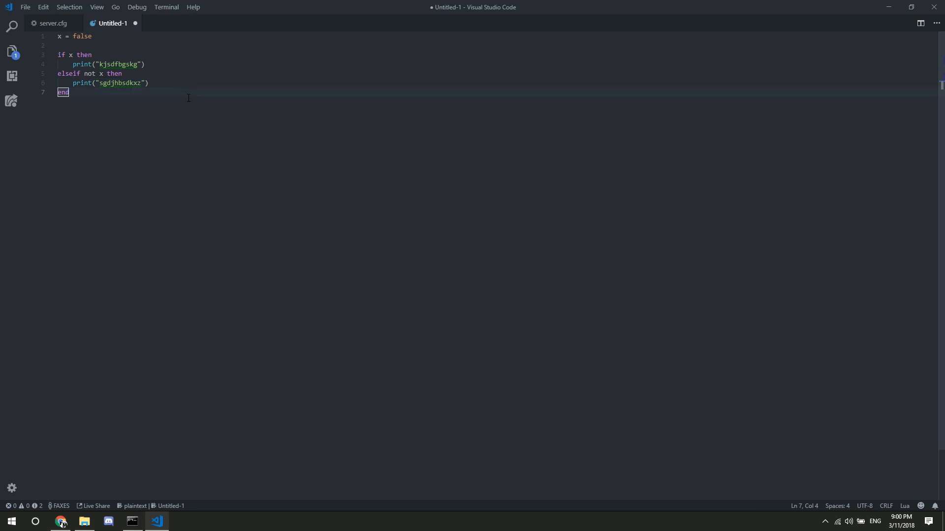
mouse_move(101, 89)
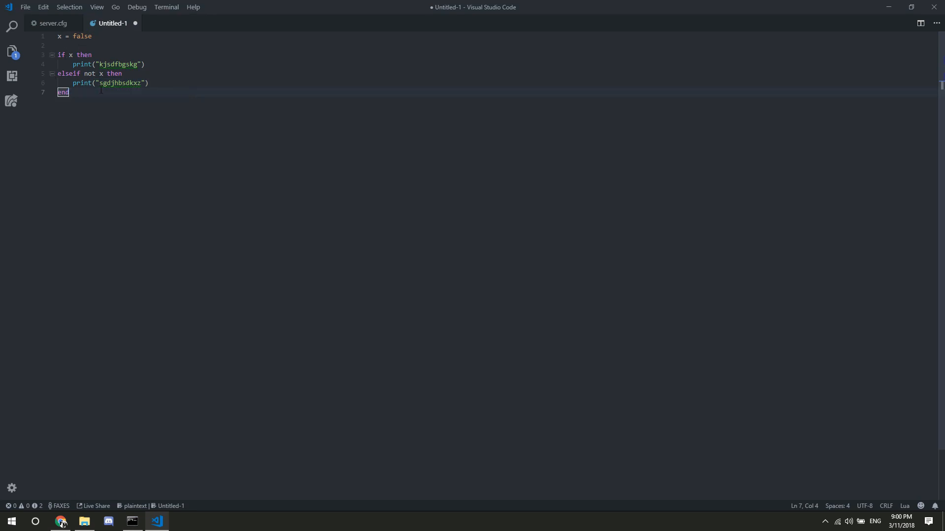
- Below the if block, write an empty function isdick() closed with end
key(Enter)
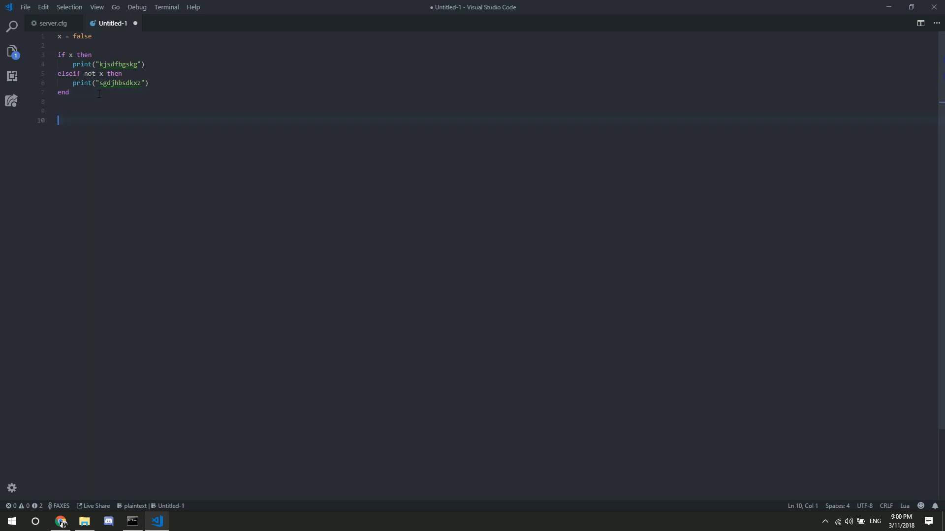
text(function)
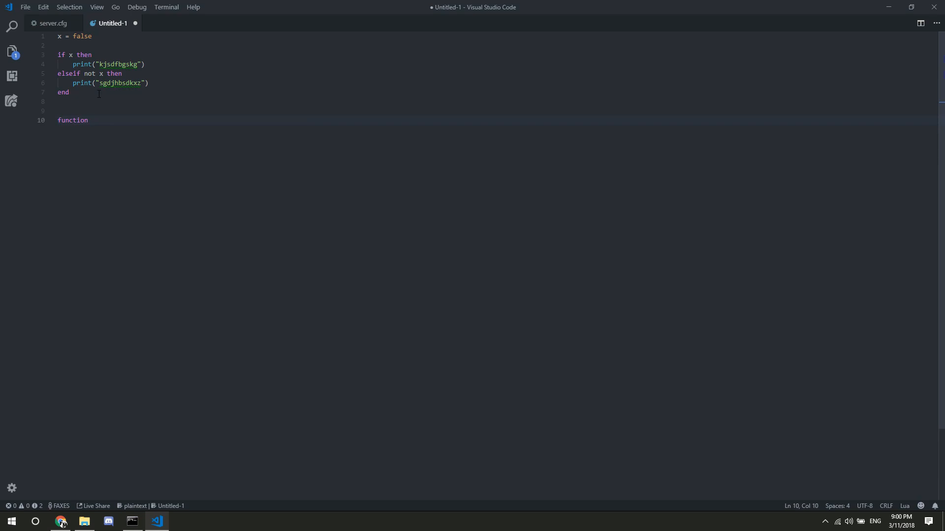
text(isdick())
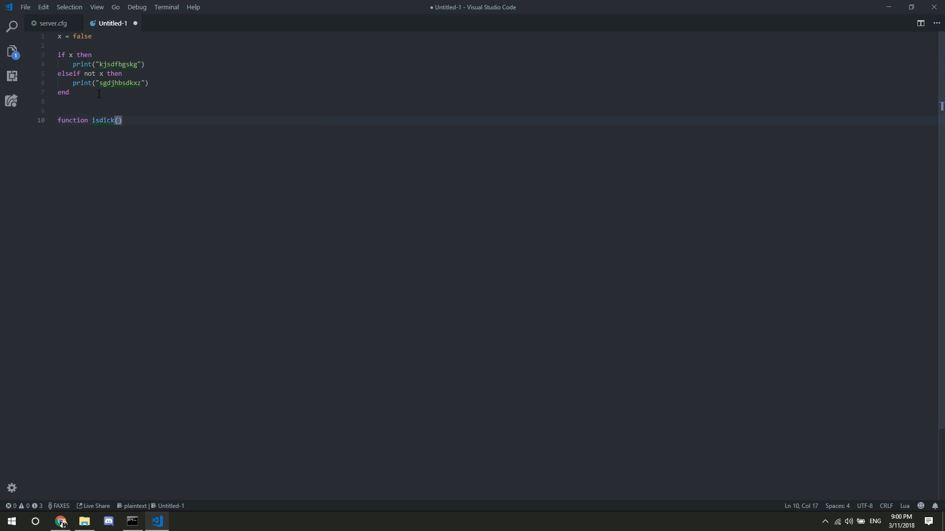
key(enter)
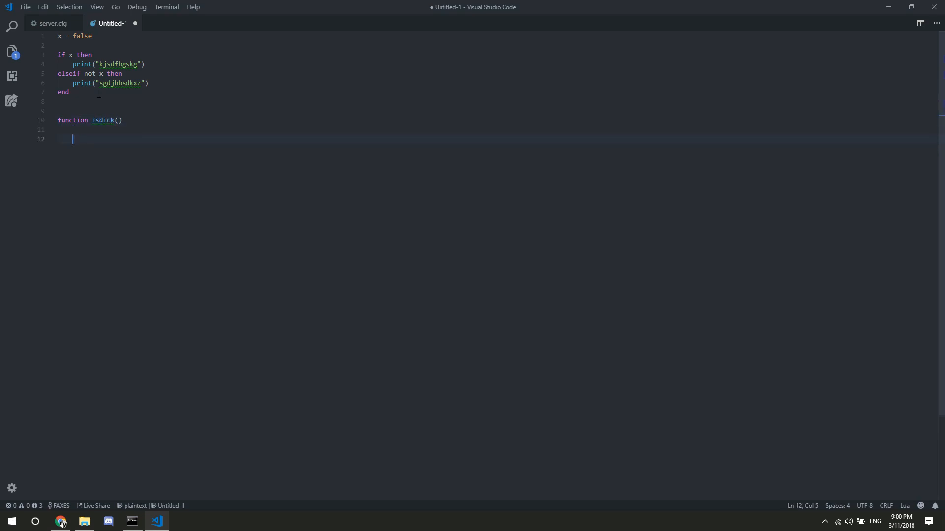
text(end)
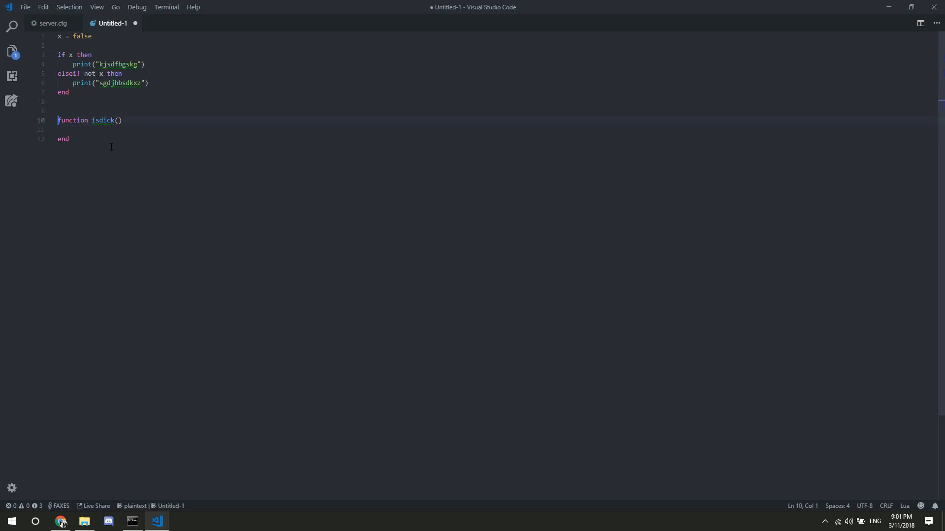
text(loc)
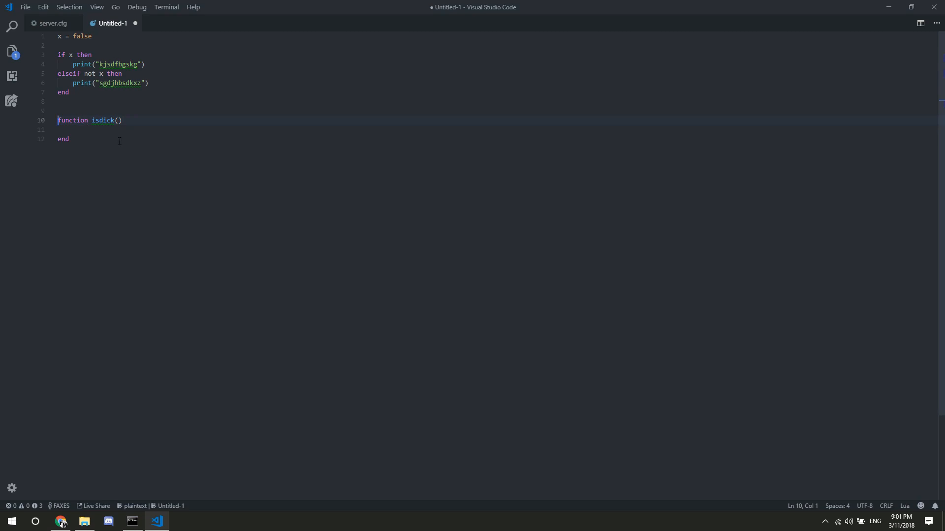
double_click(119, 83)
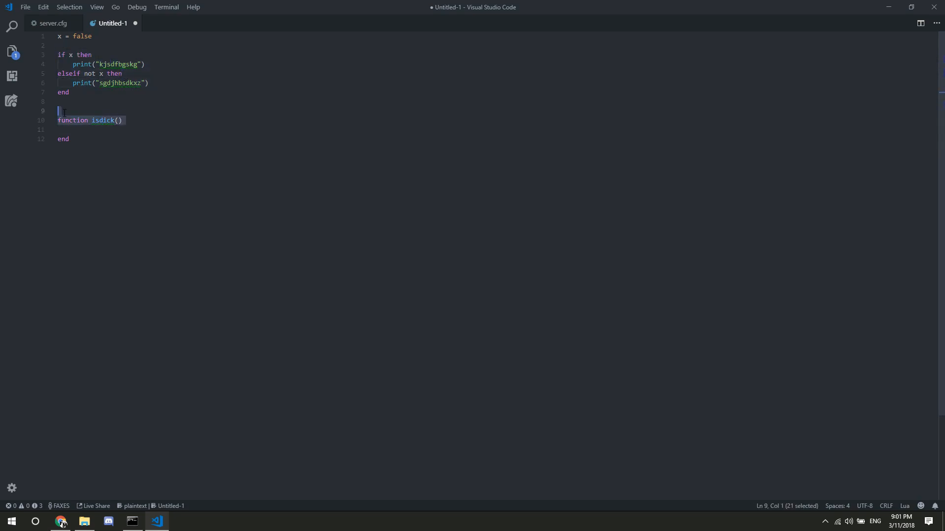
- Restore x to true, call isdick() in the if branch, and print "denied" in elseif
click(90, 129)
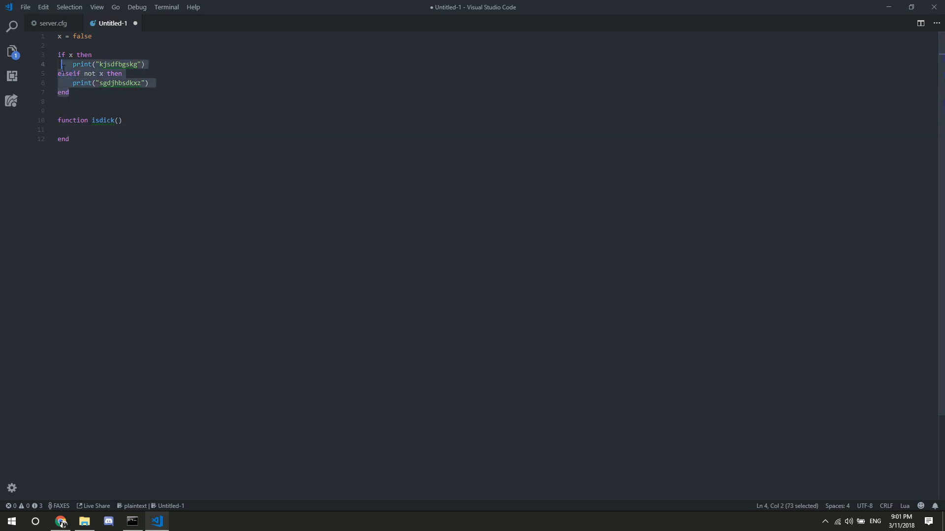
click(140, 83)
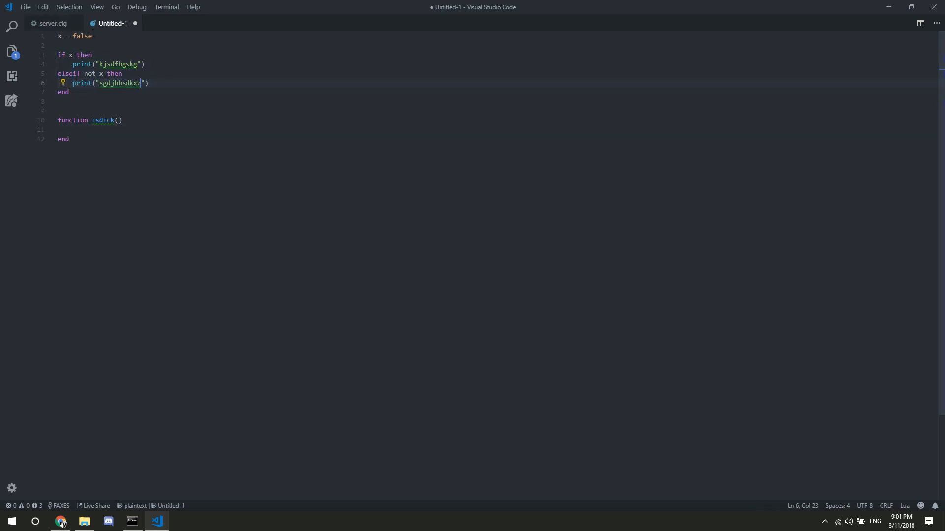
text(true)
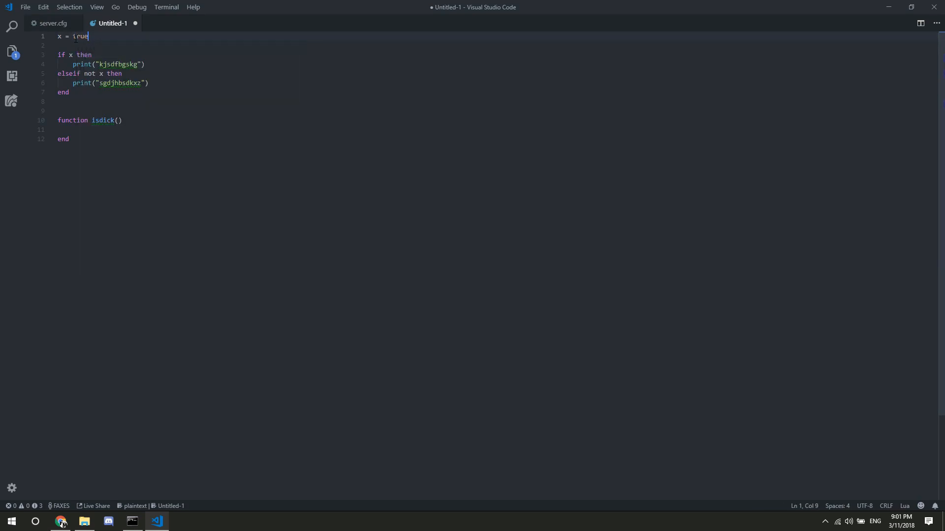
click(145, 65)
text(isdick)
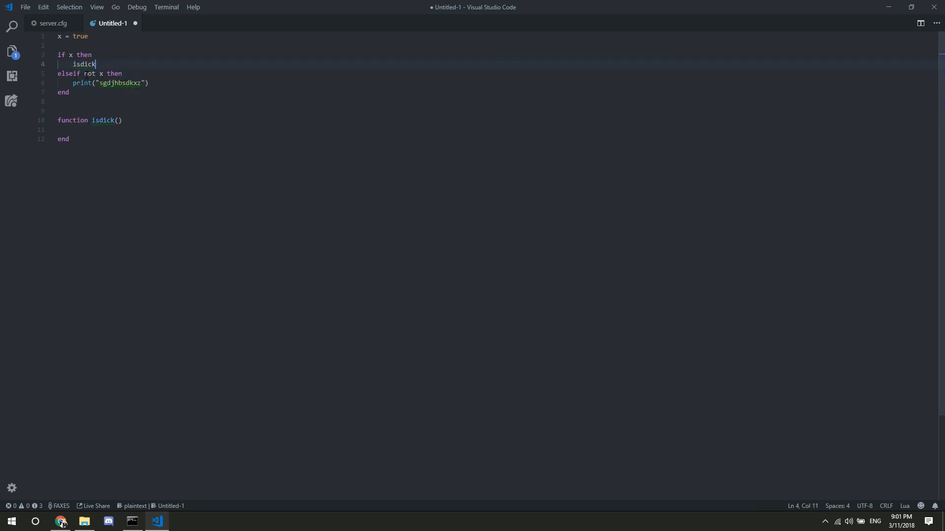
text(())
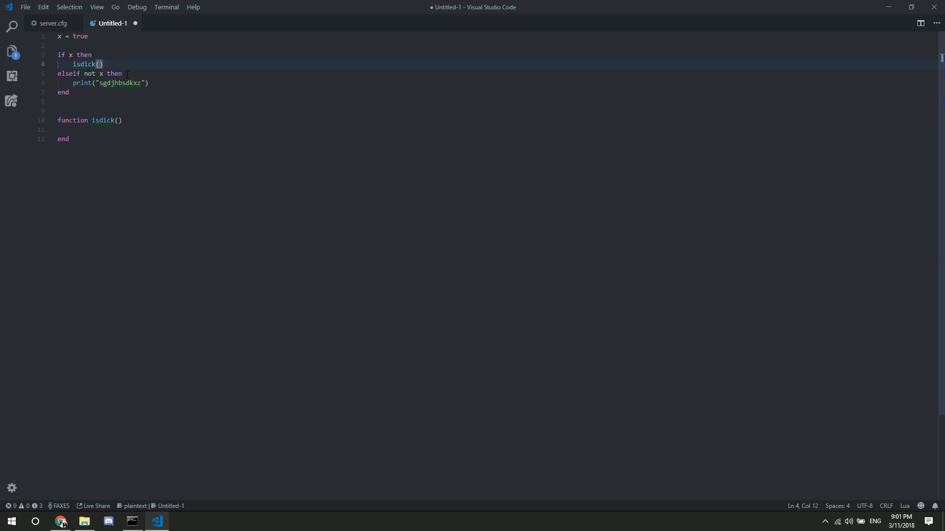
double_click(118, 82)
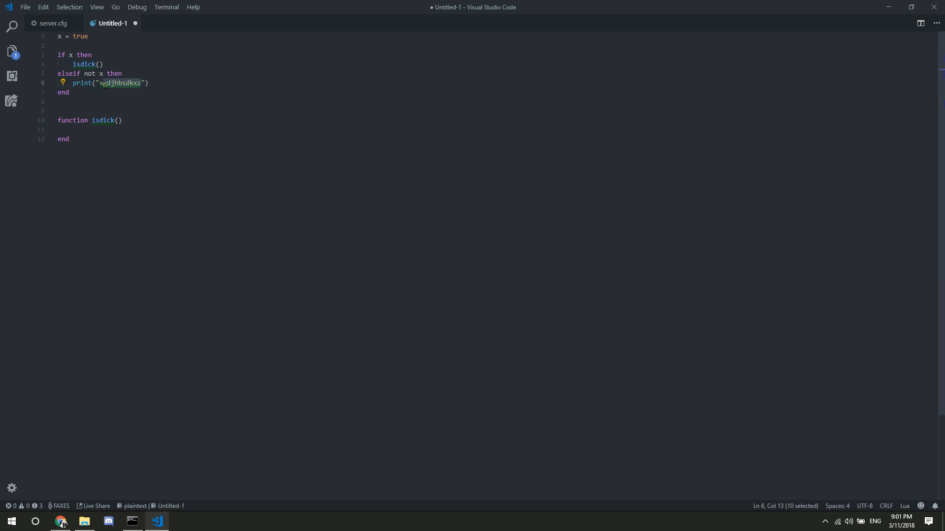
text(denied)
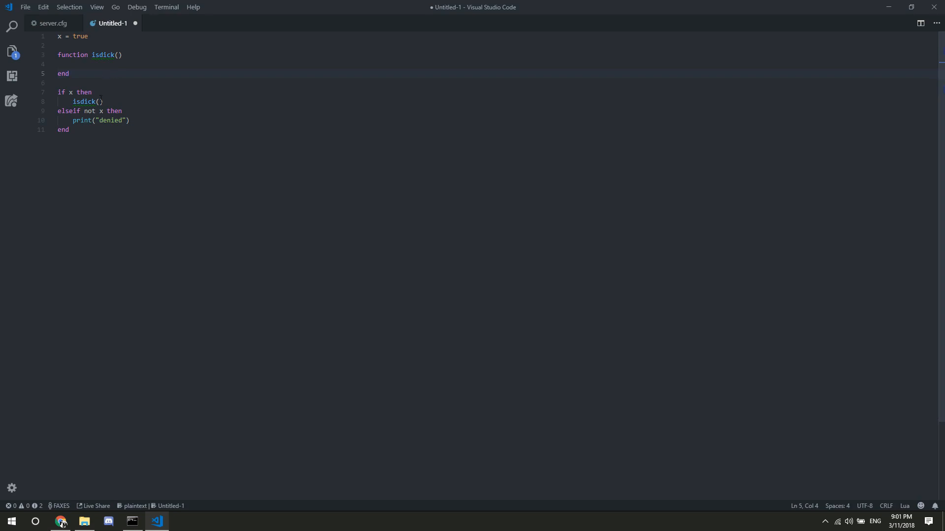
mouse_move(104, 54)
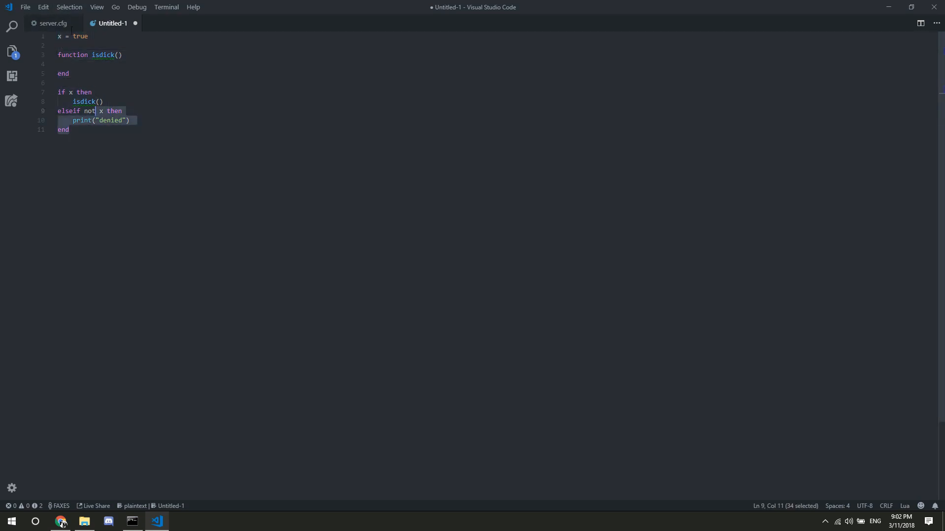
- Make isdick() return true and delete the isdick() call under if x then
click(103, 64)
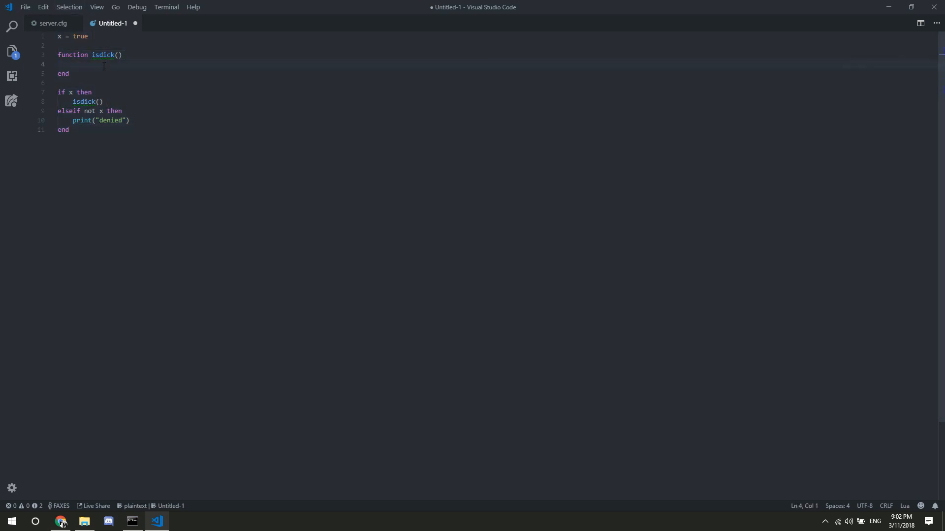
click(134, 92)
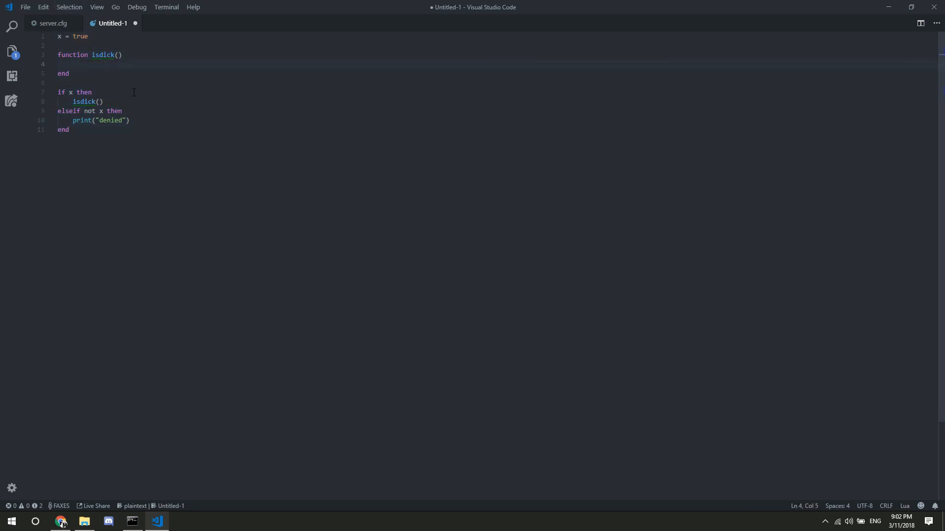
text(return)
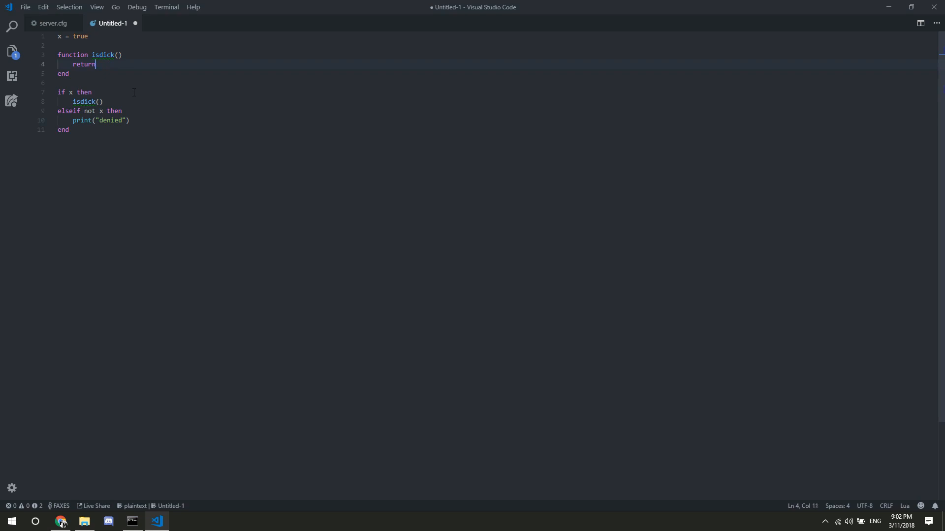
text(true)
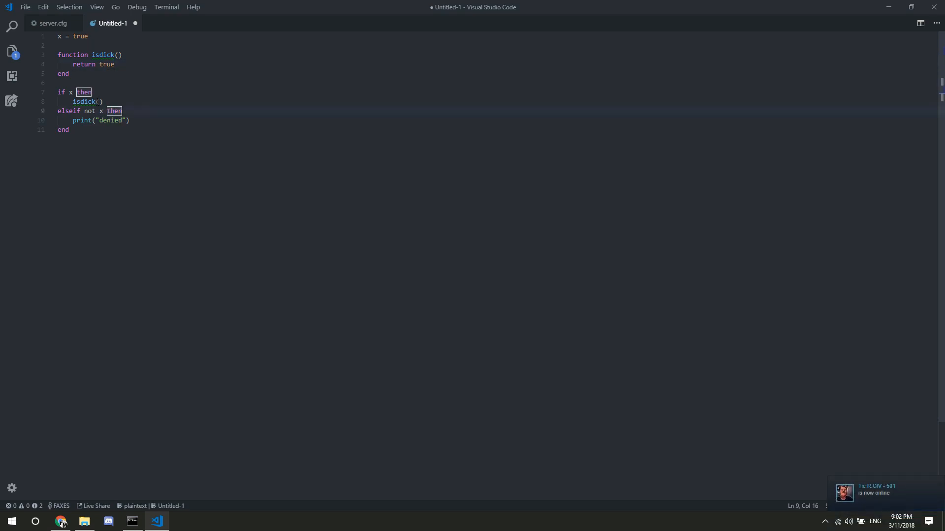
click(104, 101)
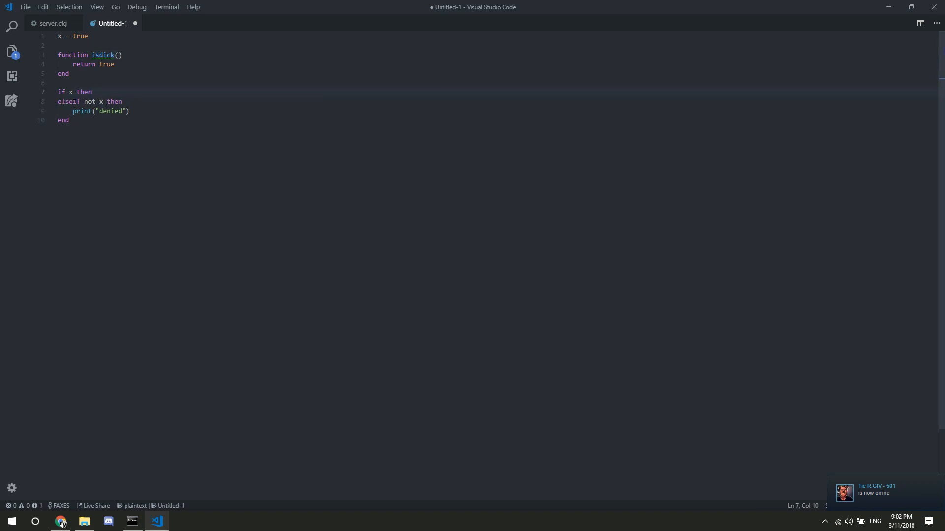
- Test isdick() in the if branch printing "hello", with elseif not isdick() printing "denied"
text(isdick())
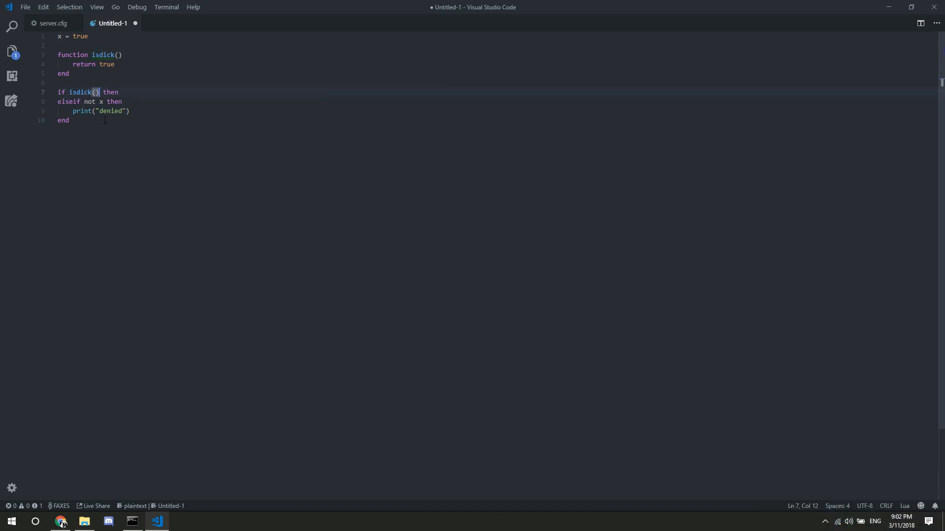
click(115, 64)
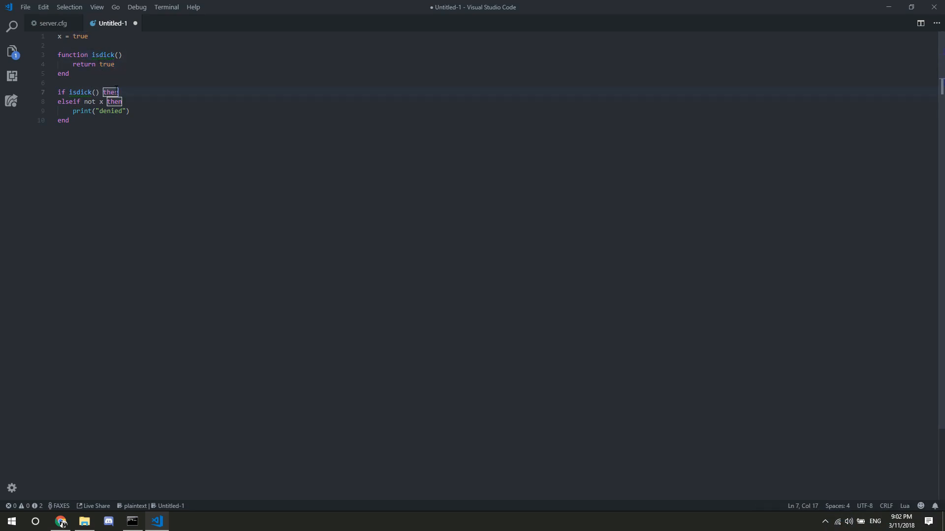
key(Enter)
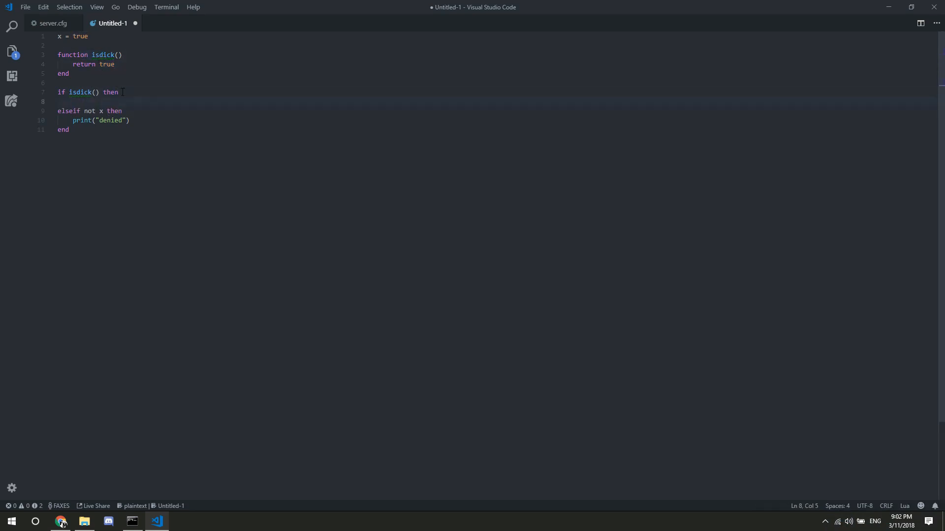
text(print(")
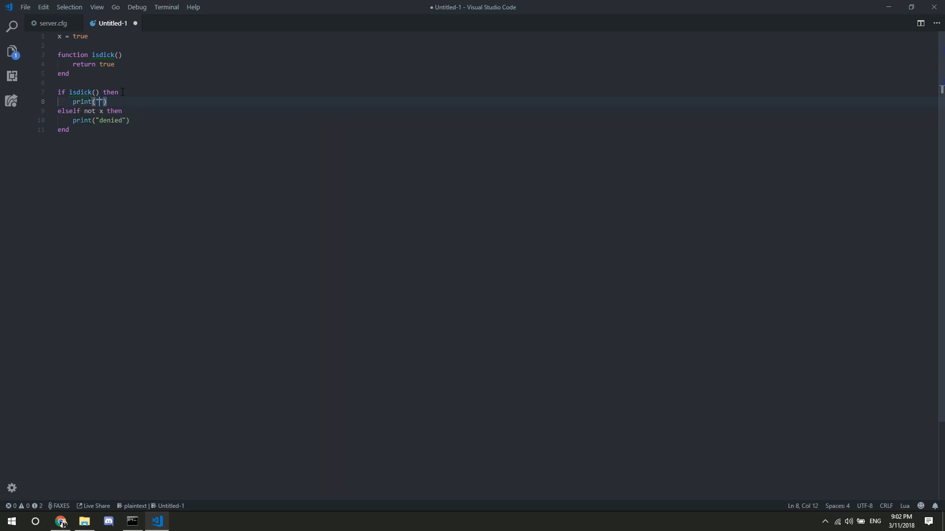
text(helolo)
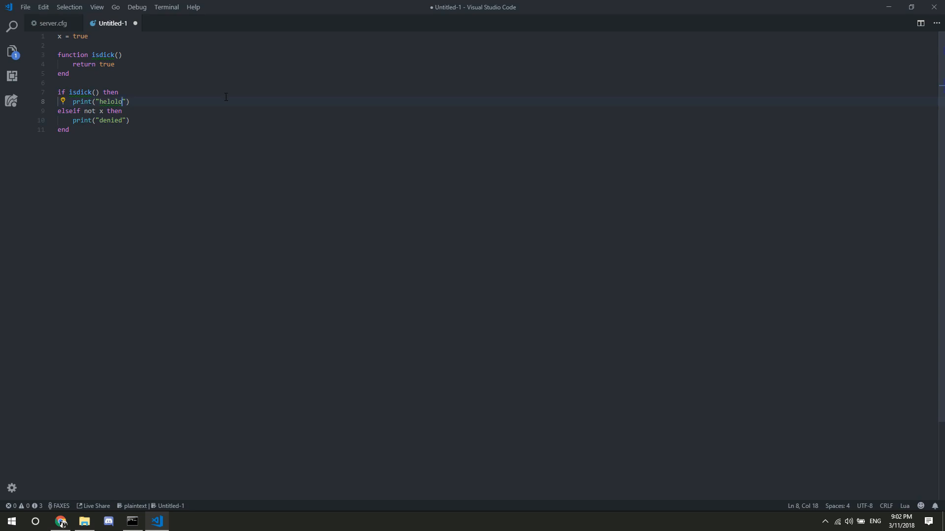
key(Backspace)
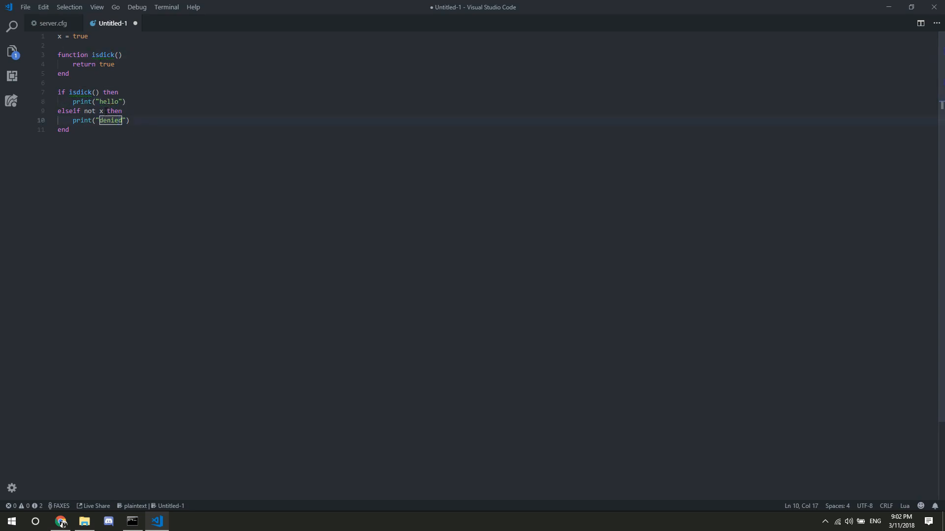
click(100, 110)
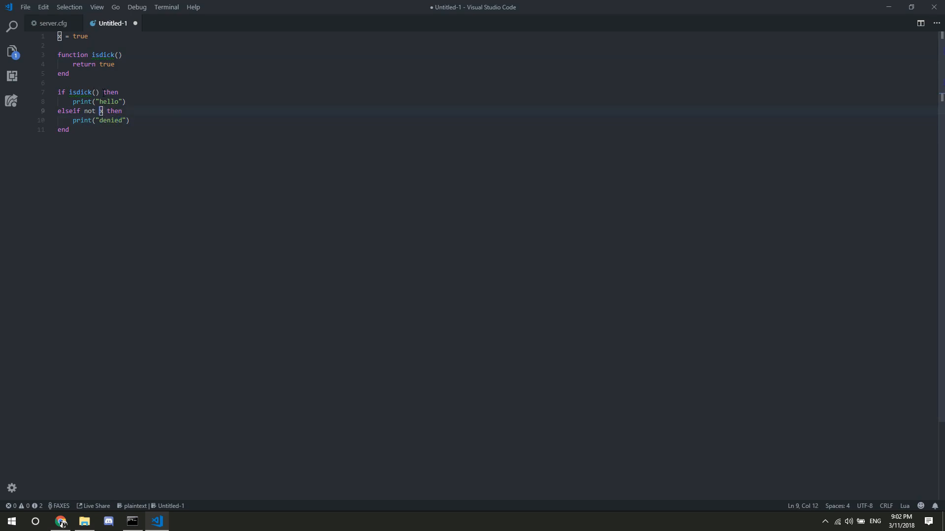
double_click(79, 92)
text(isdick())
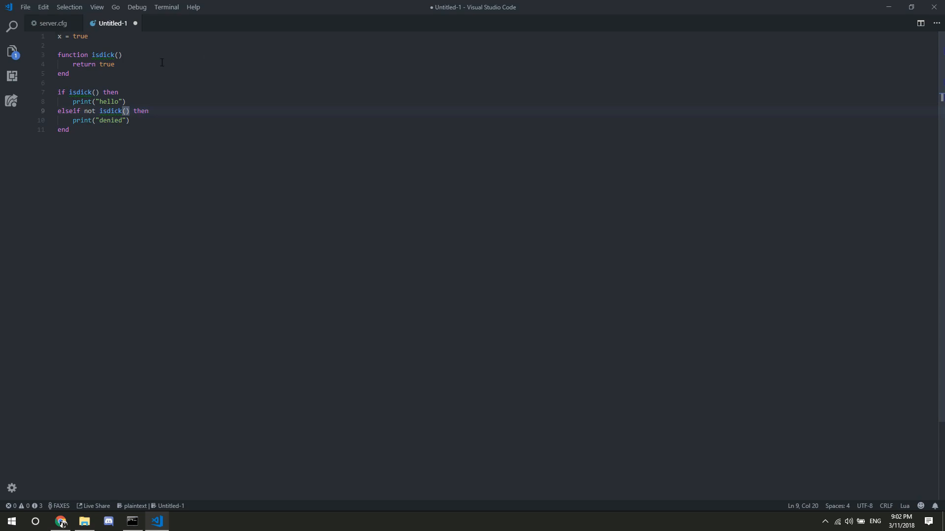
click(122, 55)
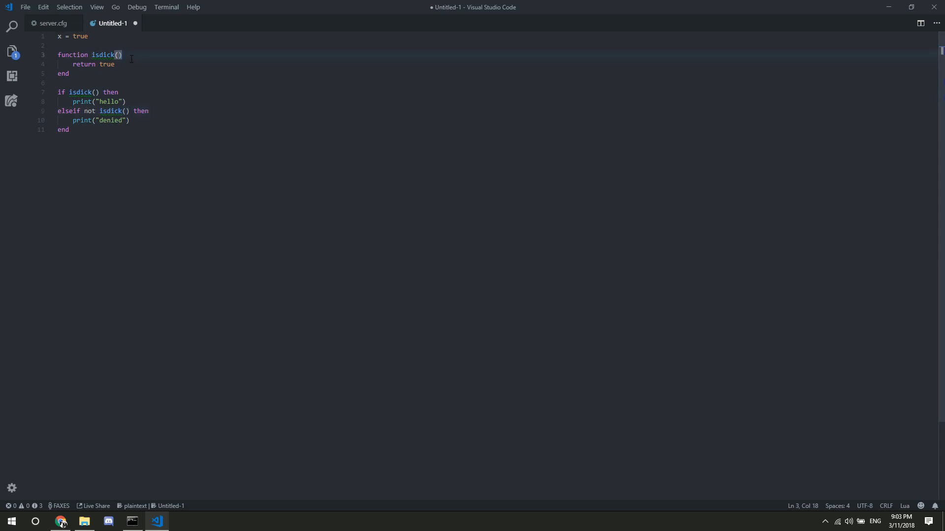
- Wrap 'return true' in 'if x then', adding 'else return false' and a closing 'end'
text(if)
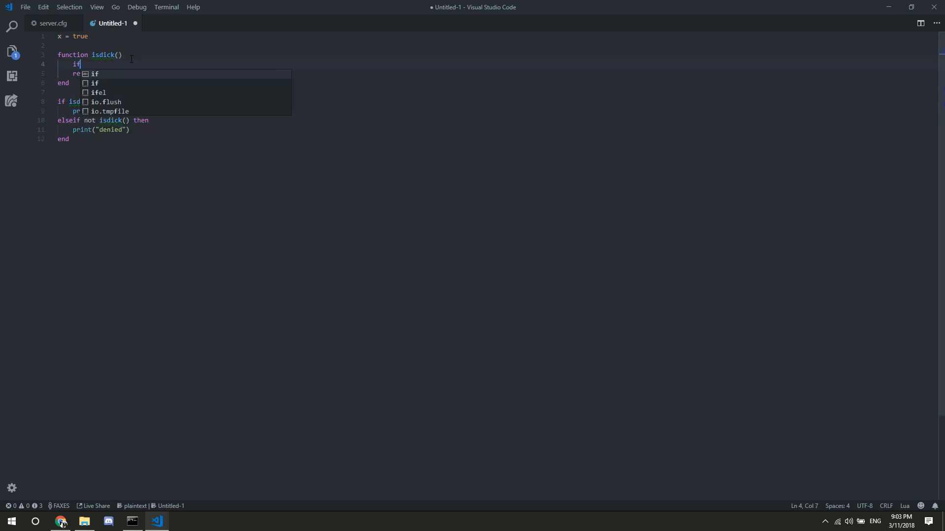
text(x then)
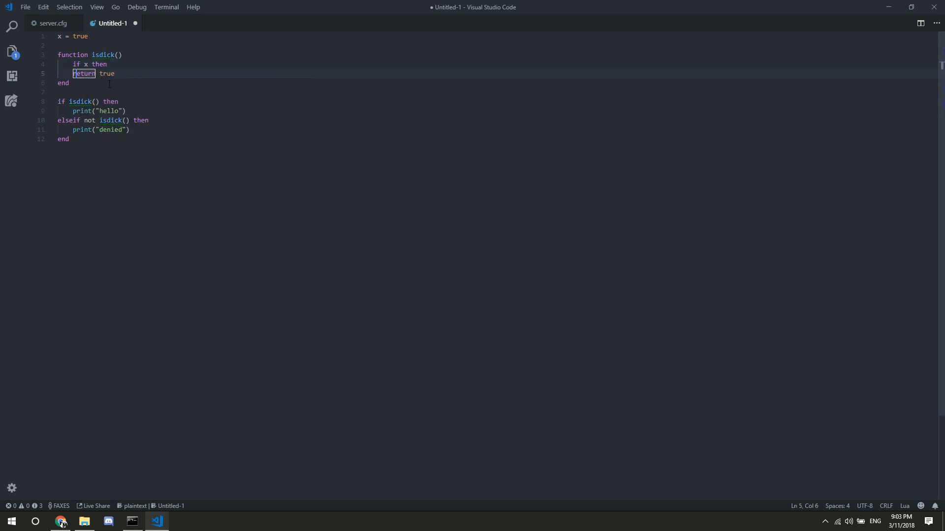
click(131, 73)
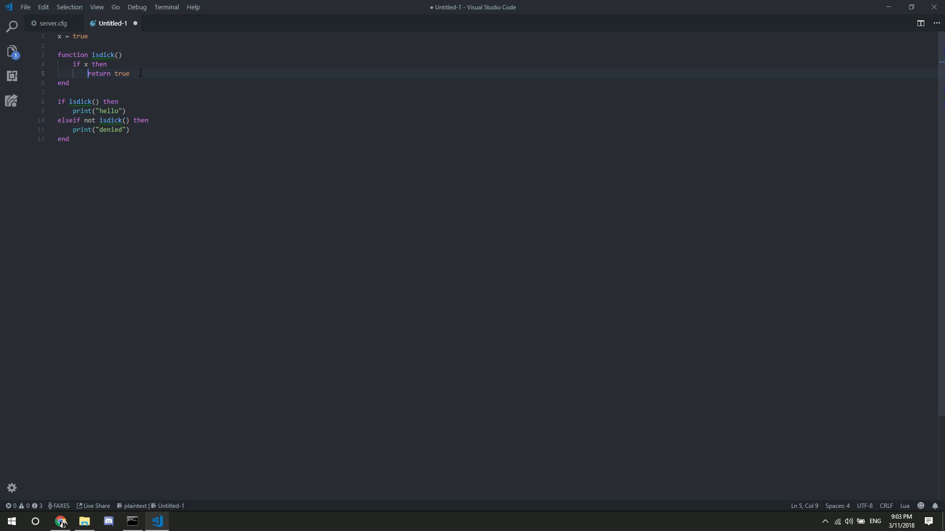
text(else)
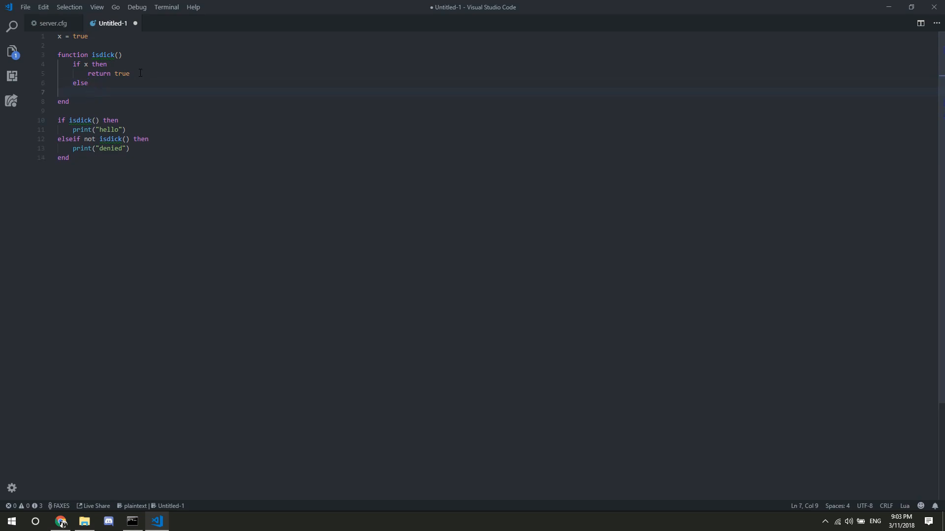
text(retuen)
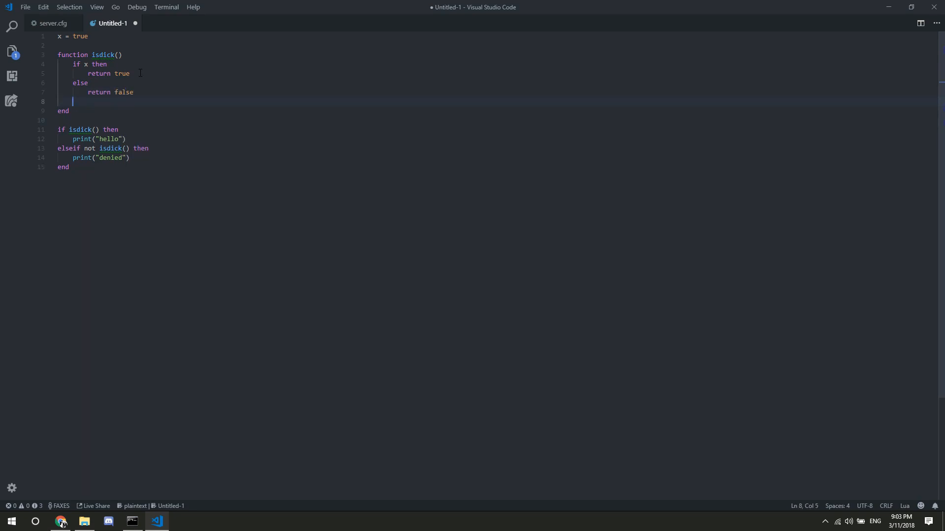
text(el)
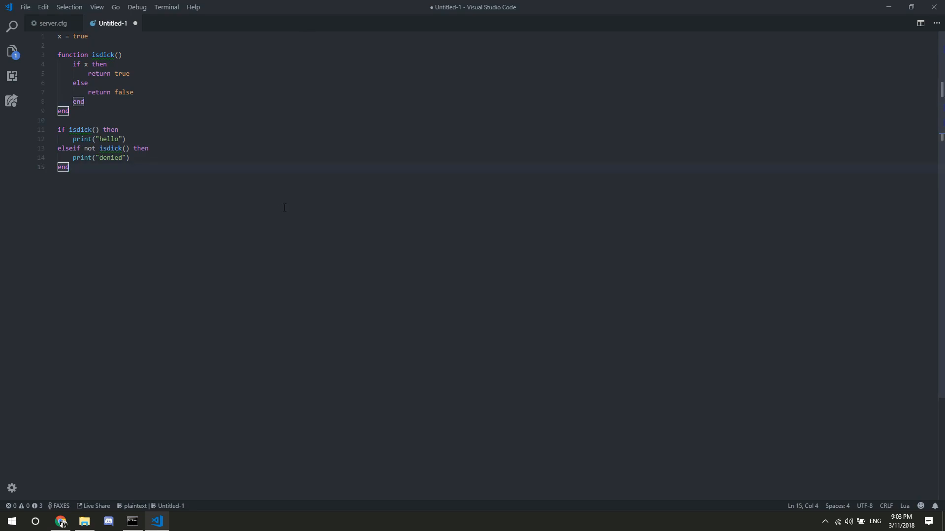
drag(69, 167, 133, 92)
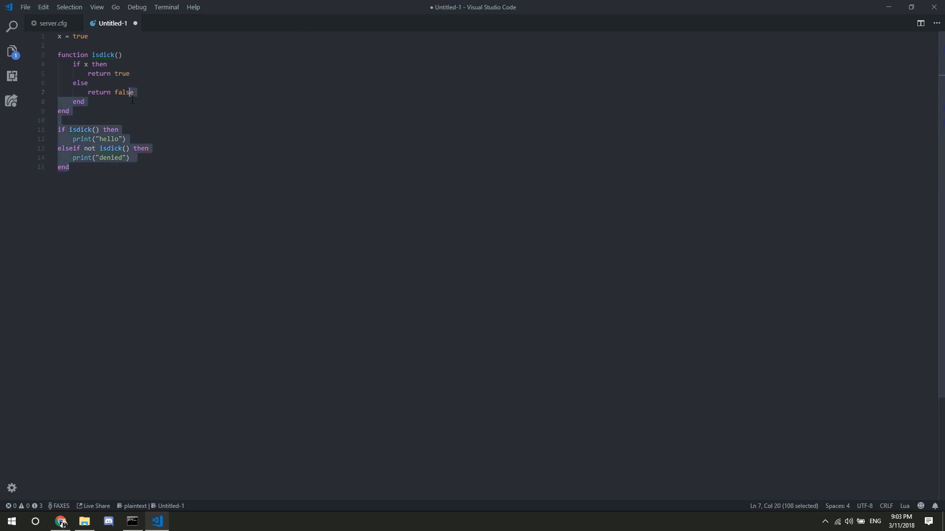
click(85, 101)
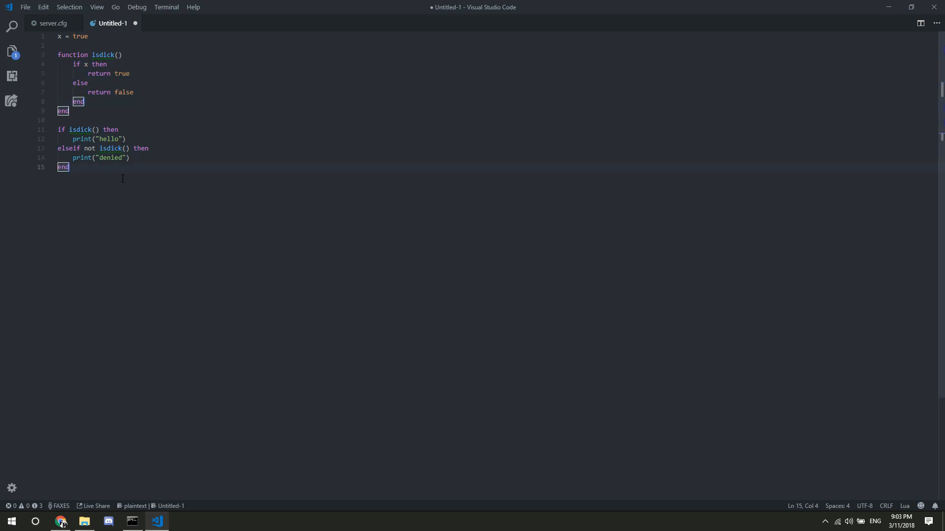
click(97, 158)
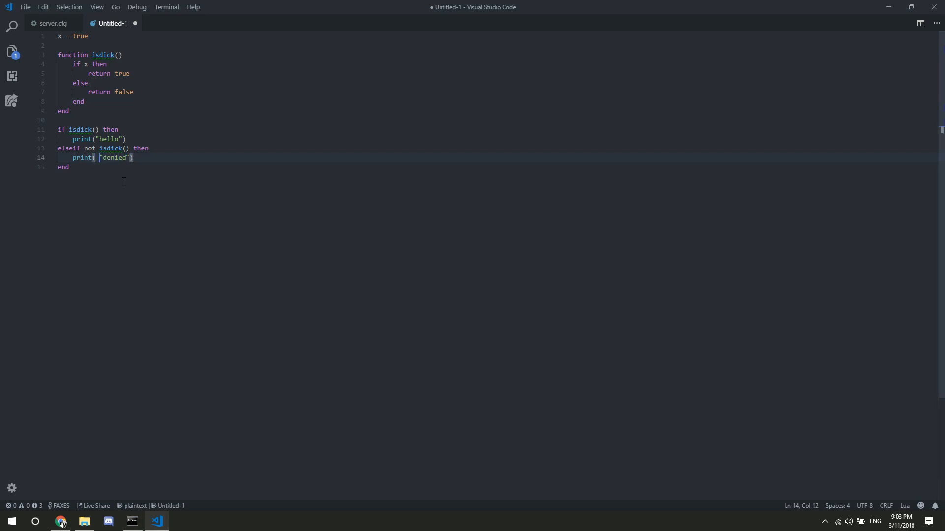
key(Backspace)
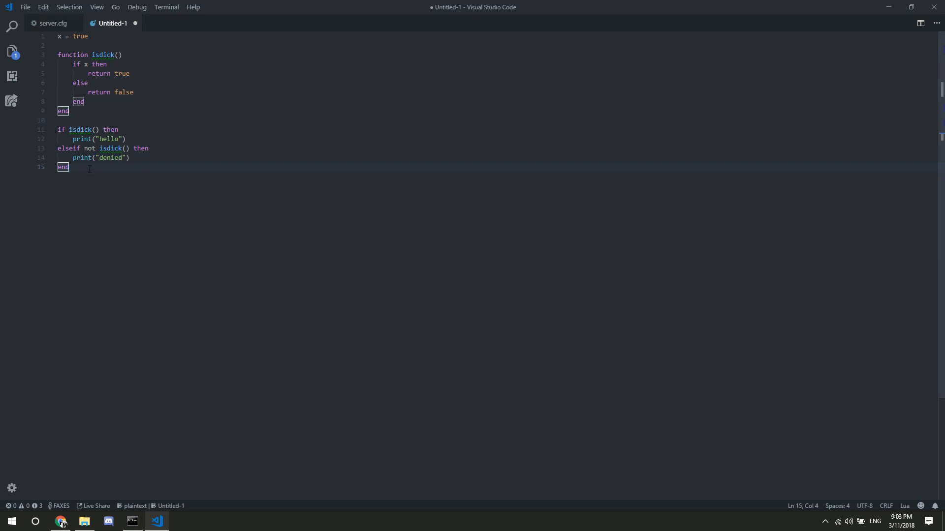
- Join the hello and denied print lines onto the if line with semicolons, removing the space before end
click(79, 129)
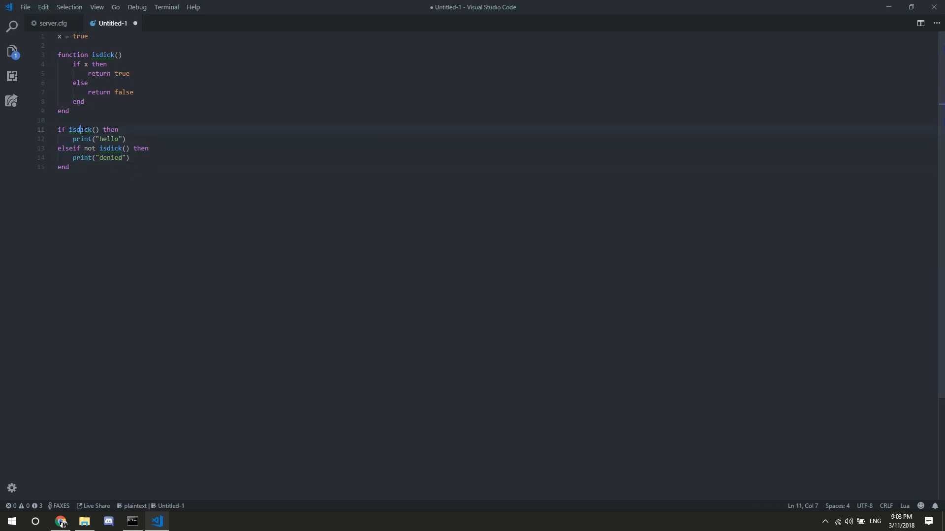
double_click(81, 138)
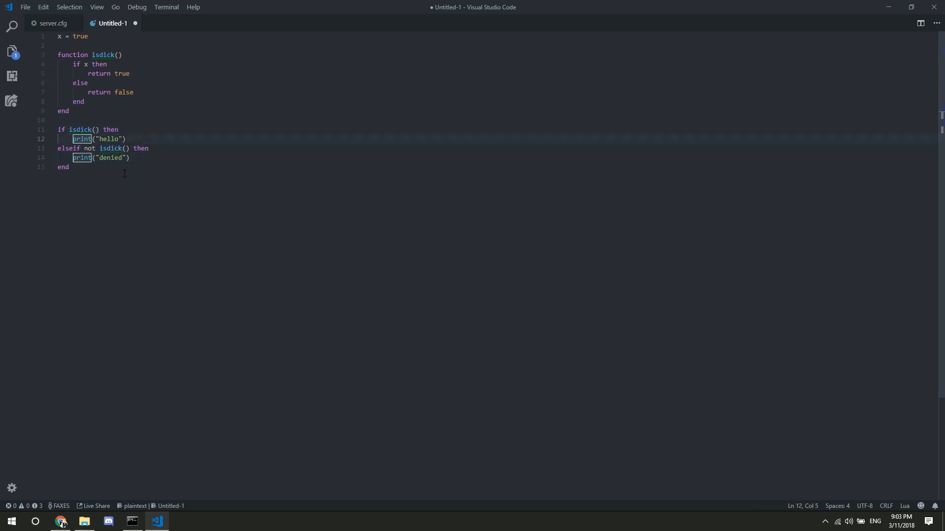
key(Backspace)
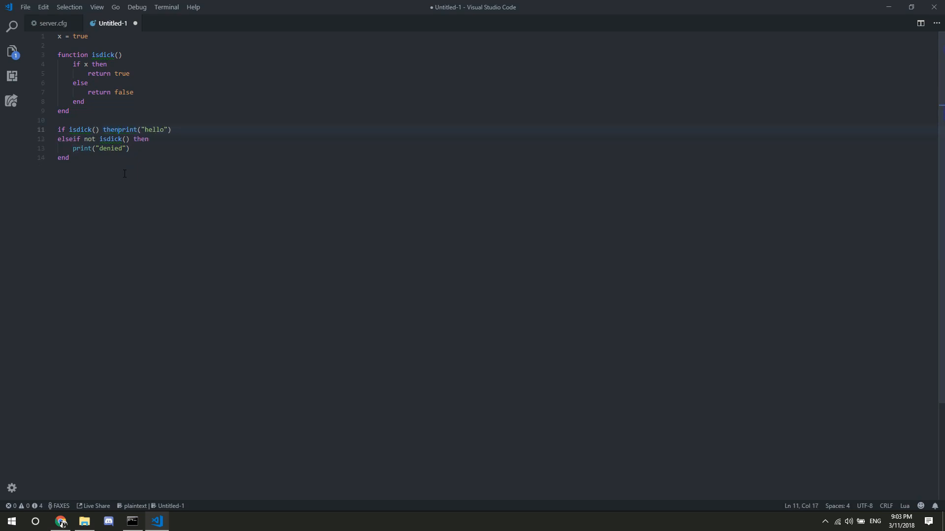
text(;)
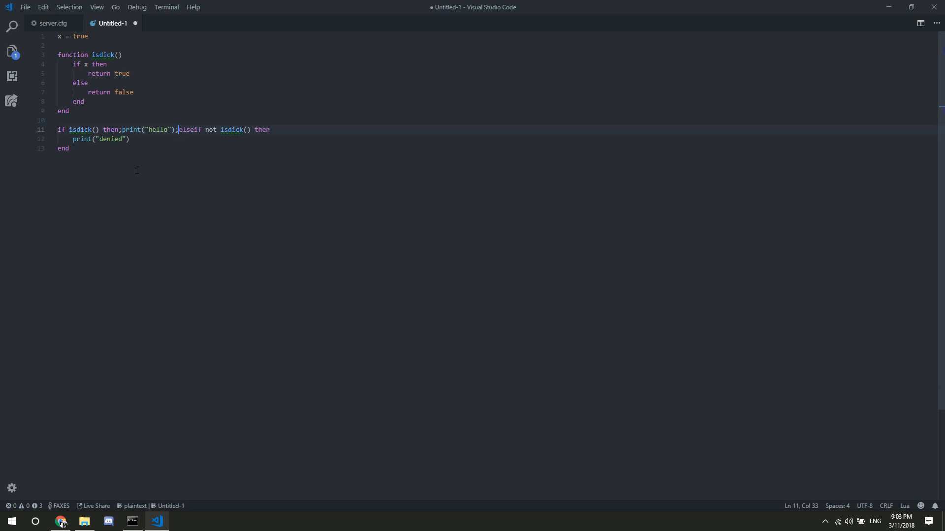
double_click(81, 139)
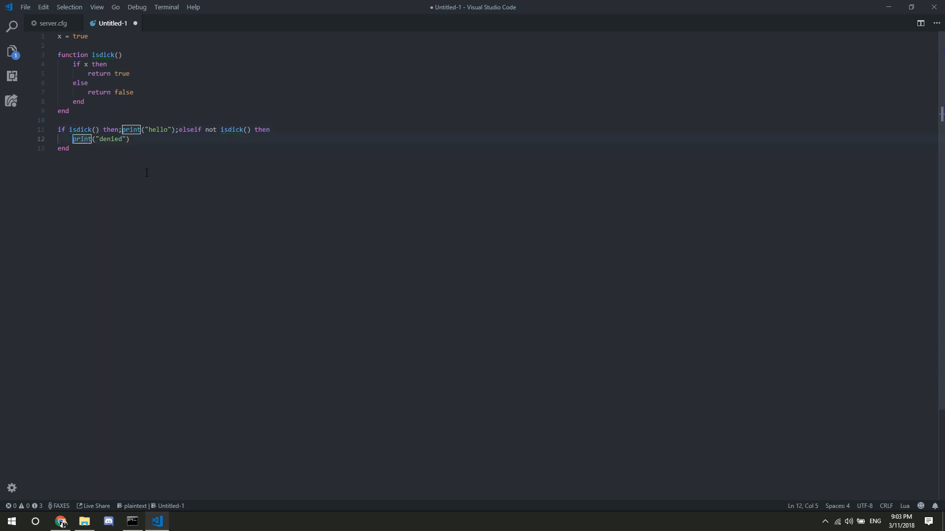
key(Backspace)
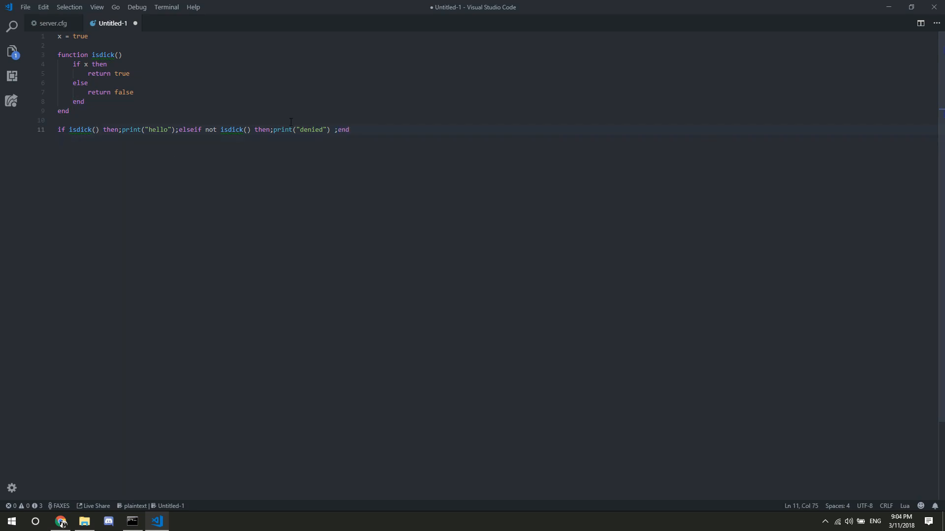
key(BackSpace)
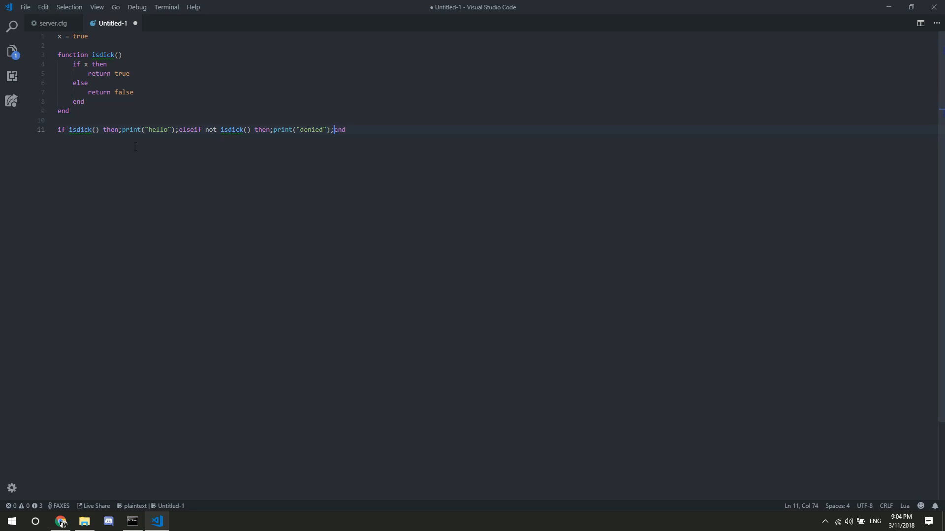
mouse_move(231, 130)
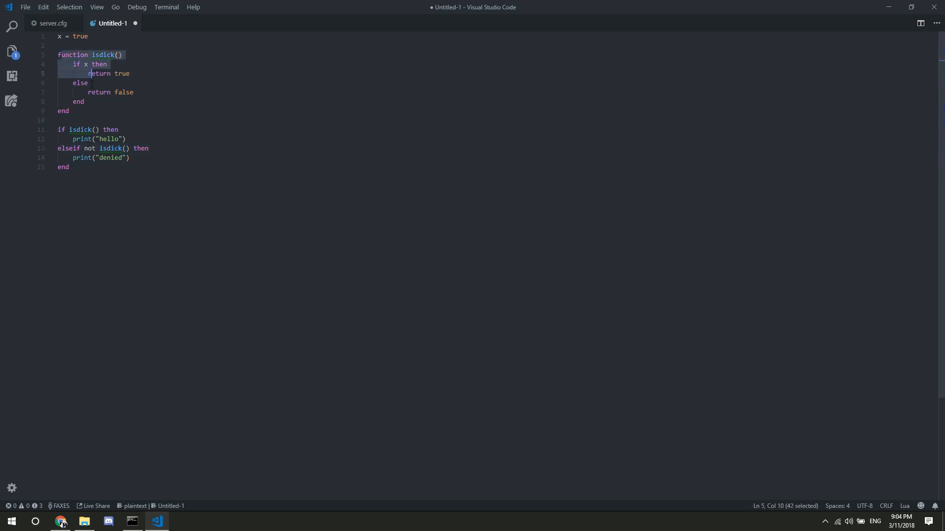
- Restore the multi-line if/elseif block and place the caret on the function's closing end
click(63, 111)
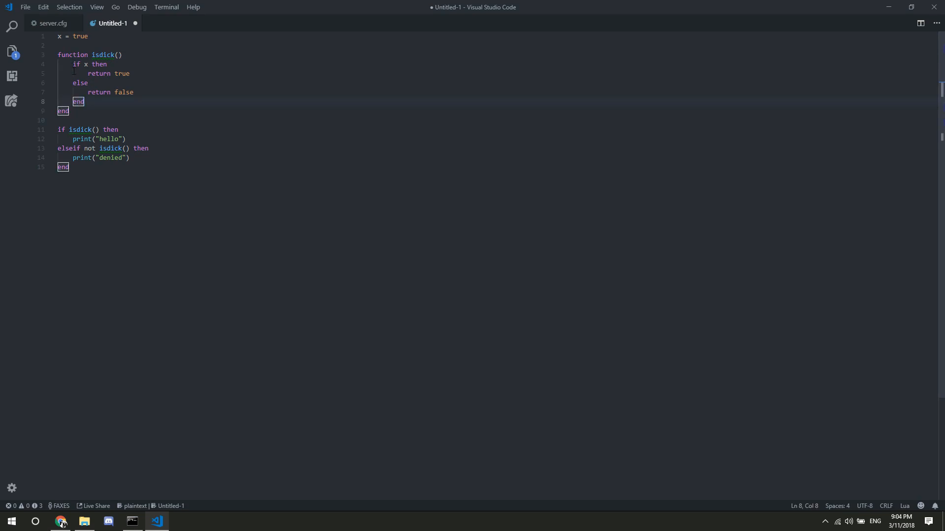
double_click(72, 54)
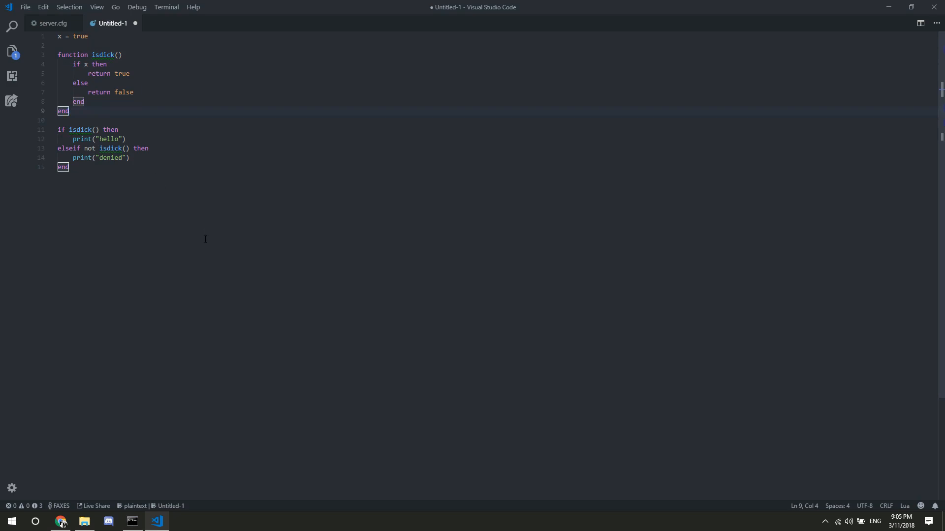
mouse_move(197, 214)
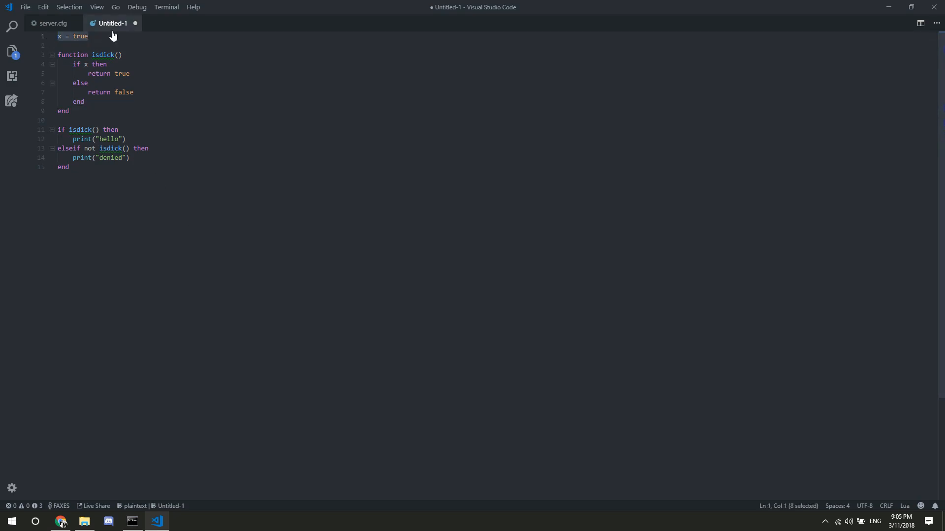
- Add text = "gfaie,kfhskefg l.algk" on line 3 and make isdick() return text
text(t)
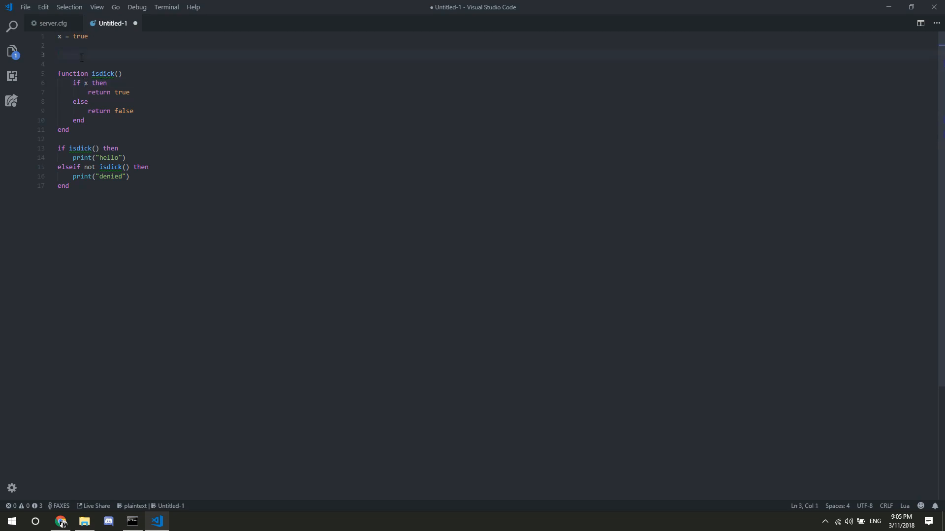
text(text =)
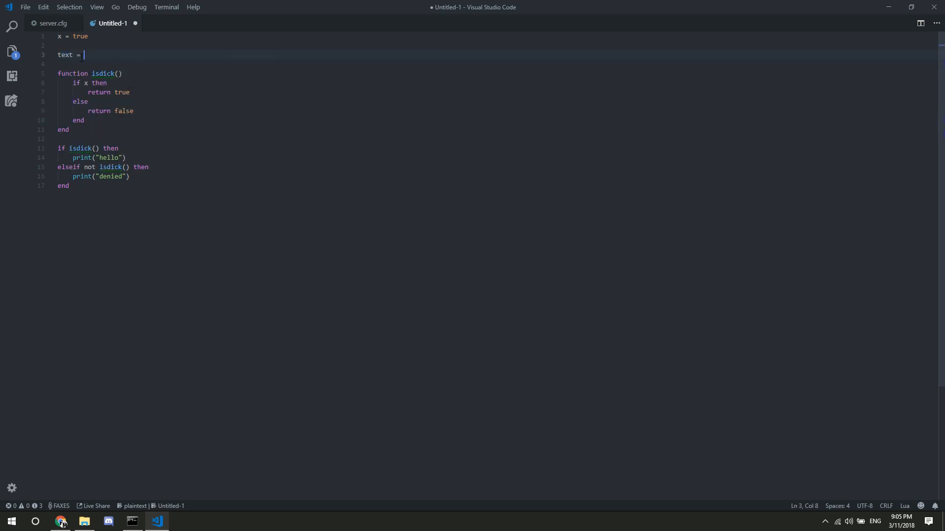
text("gfaie,kfhskefg l.algk")
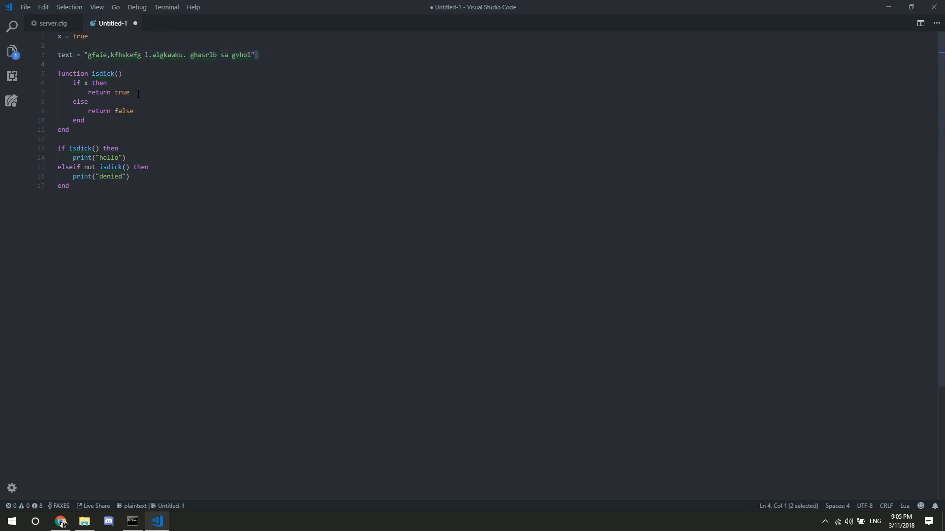
text(text)
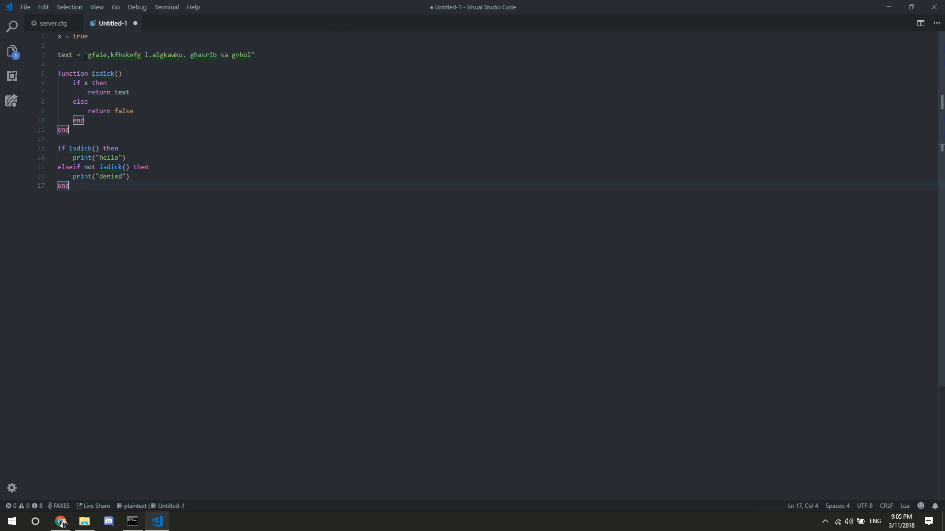
- Wrap hello in double quotes in the first print call, so it prints "hello"
click(254, 54)
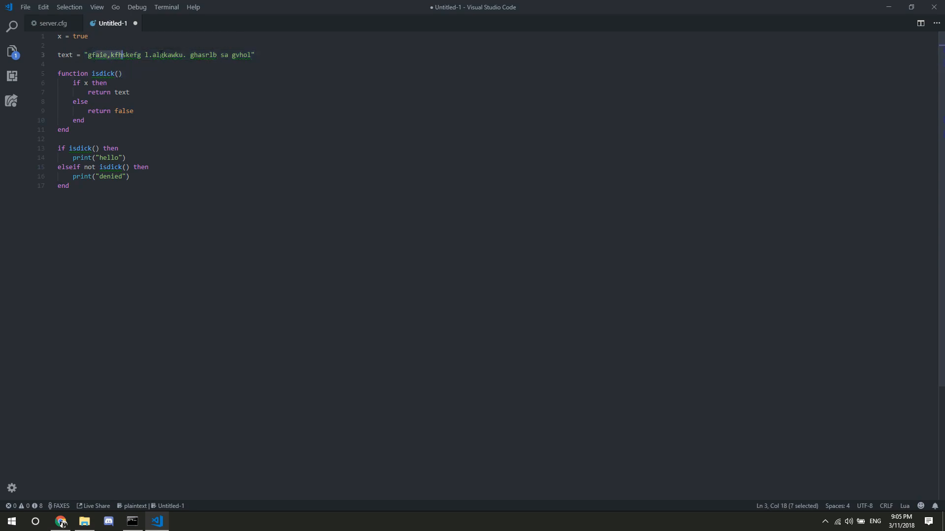
double_click(109, 158)
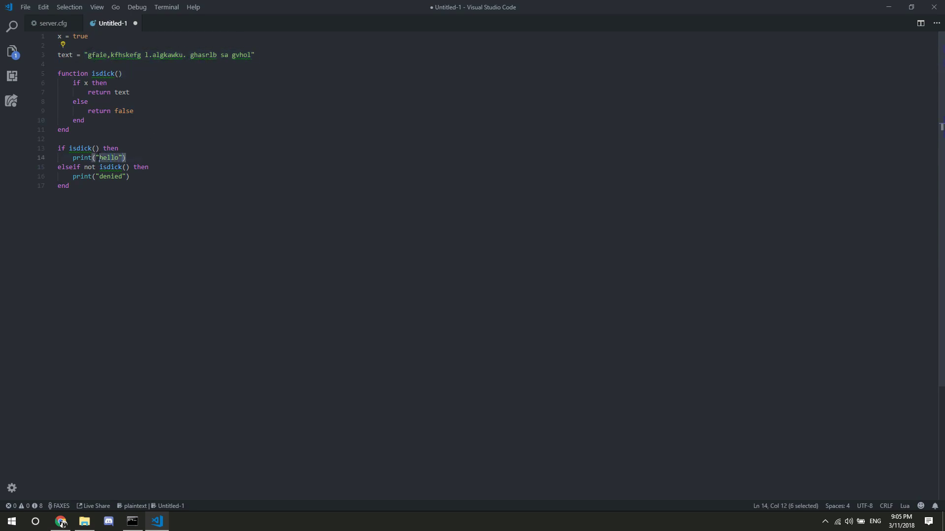
text(h)
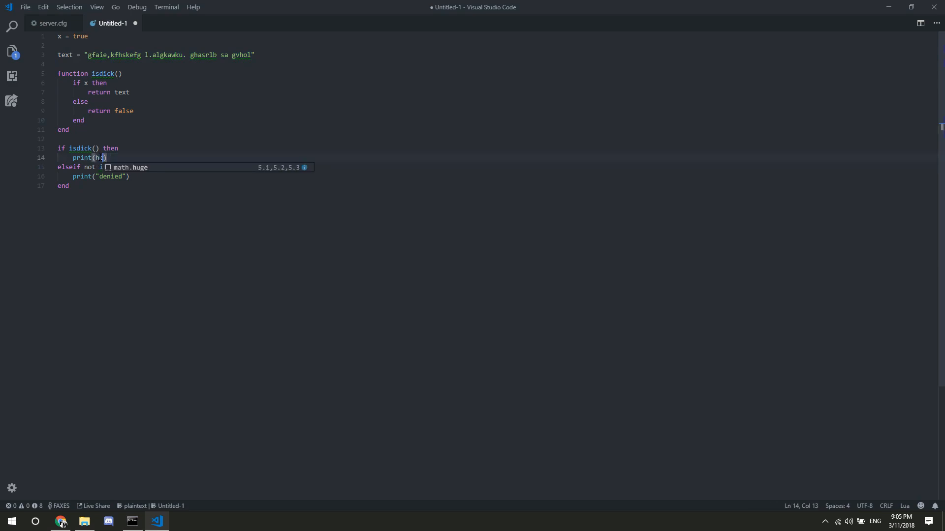
text(ello)
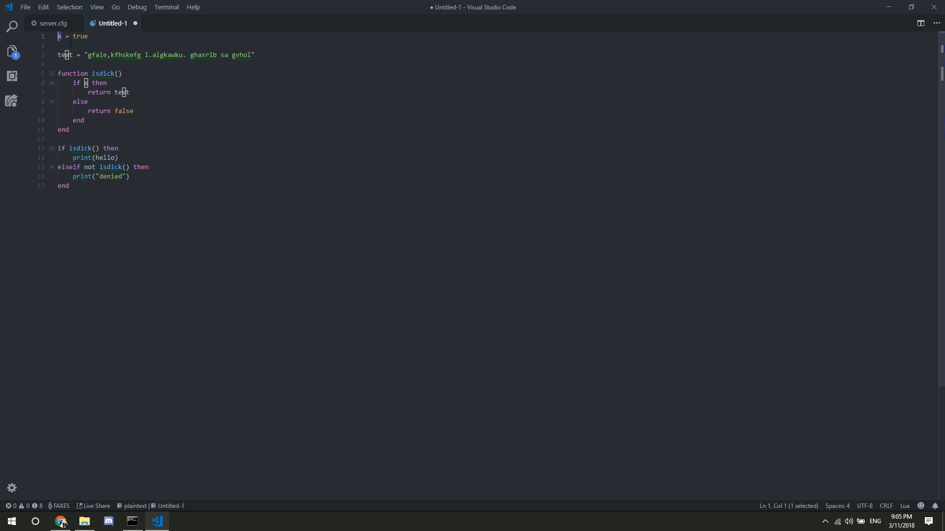
drag(59, 35, 134, 110)
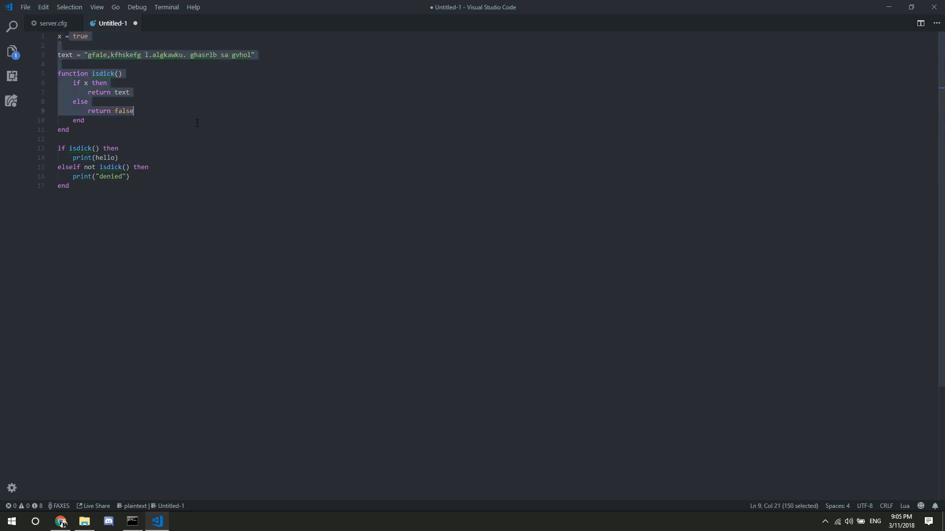
click(118, 73)
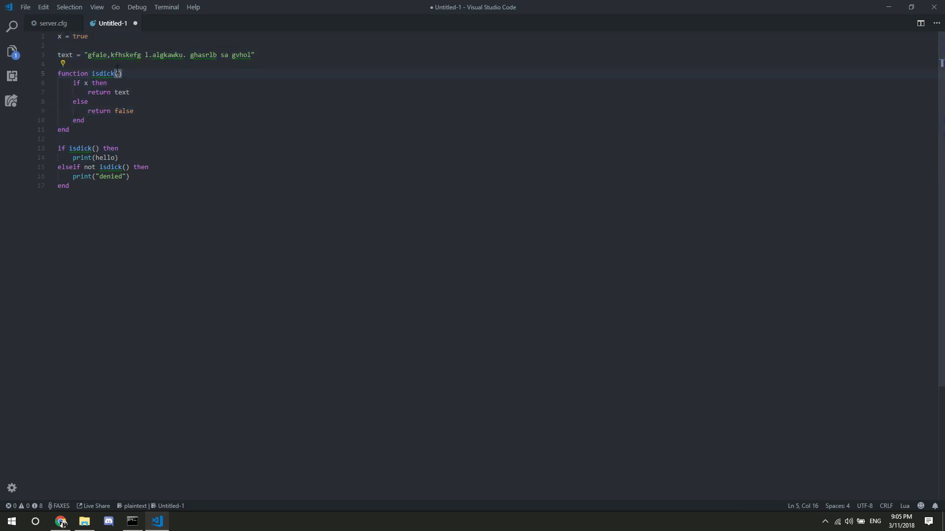
text(he)
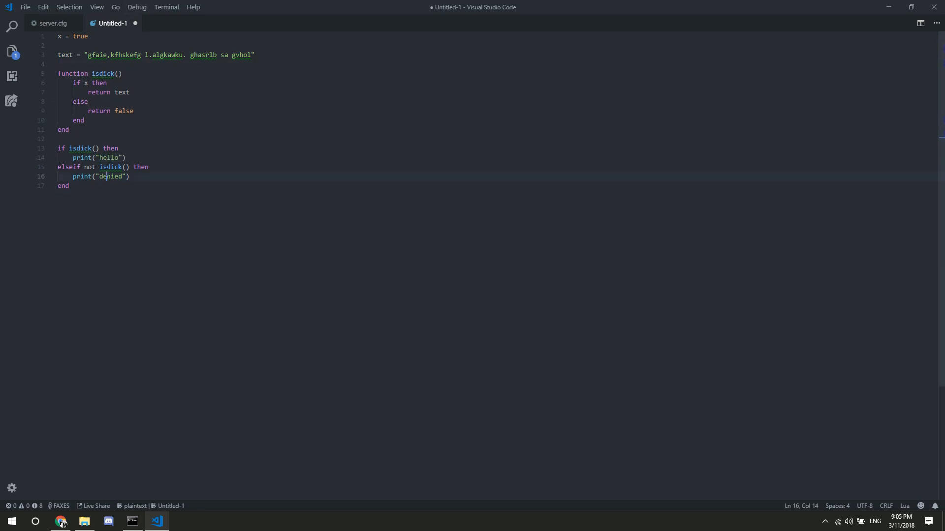
click(96, 157)
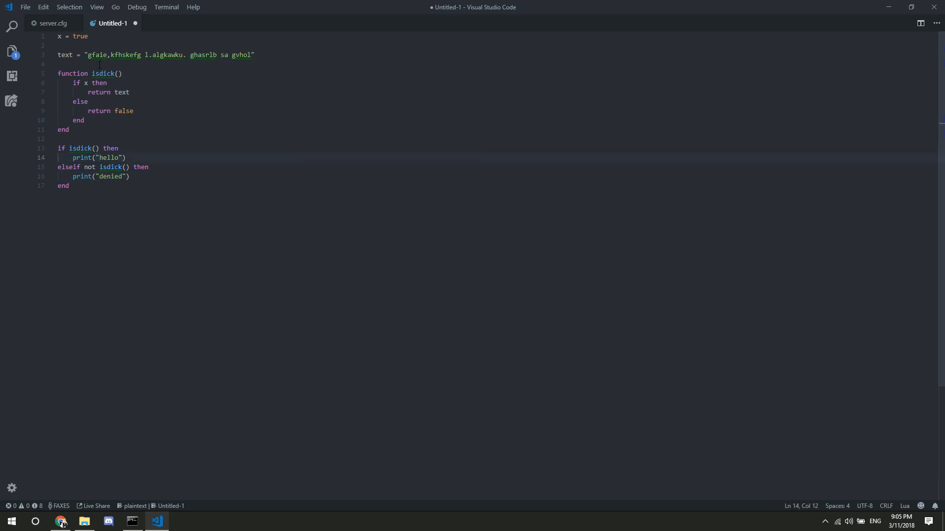
key(Enter)
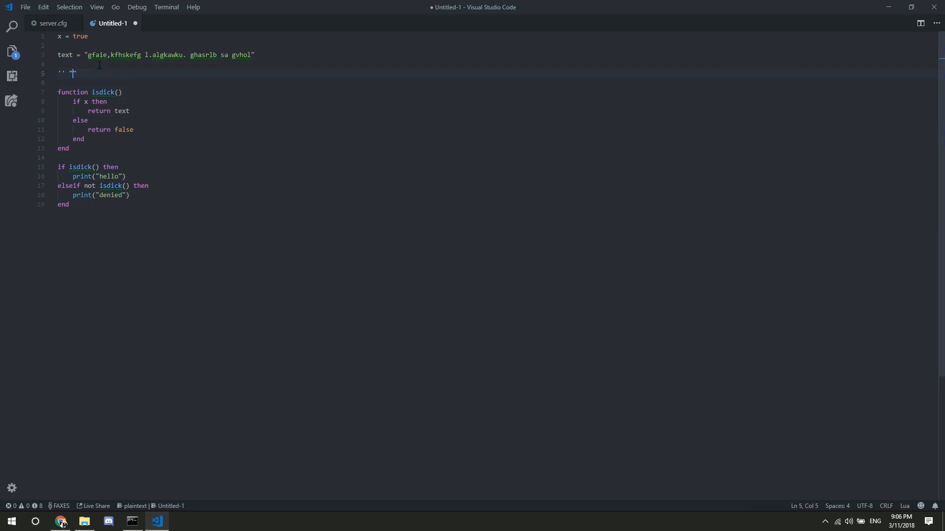
key(Backspace)
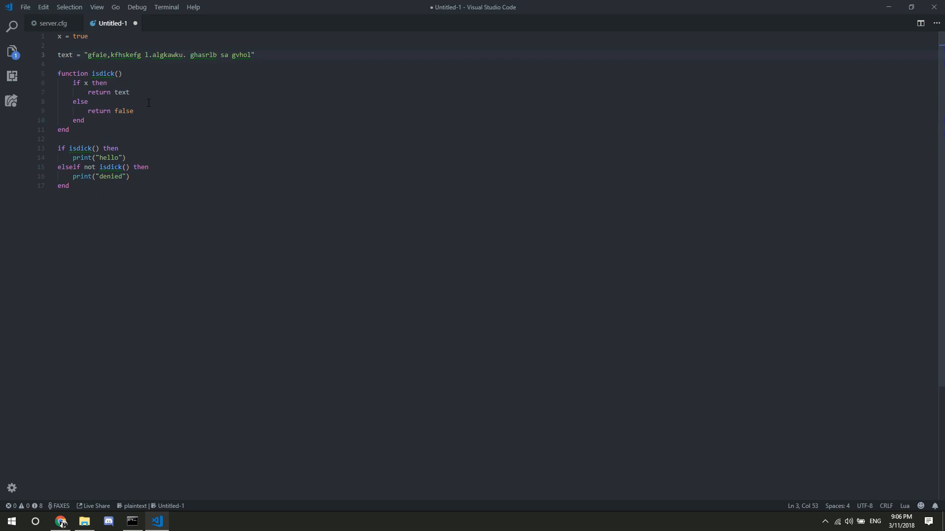
mouse_move(168, 161)
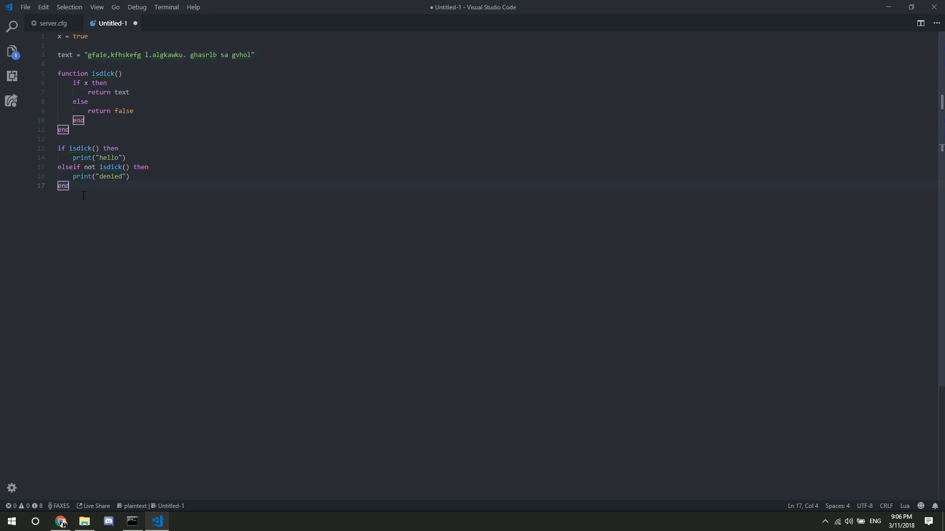
mouse_move(108, 195)
text(local )
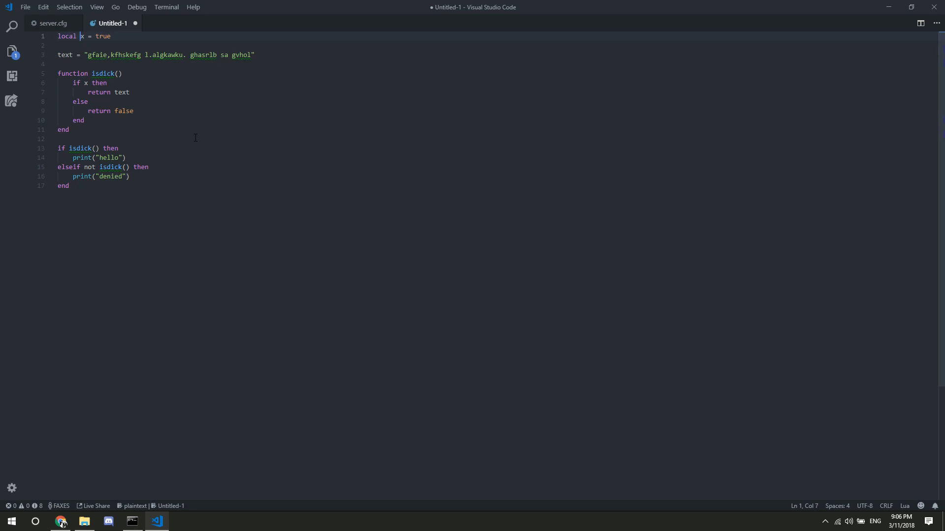
mouse_move(133, 35)
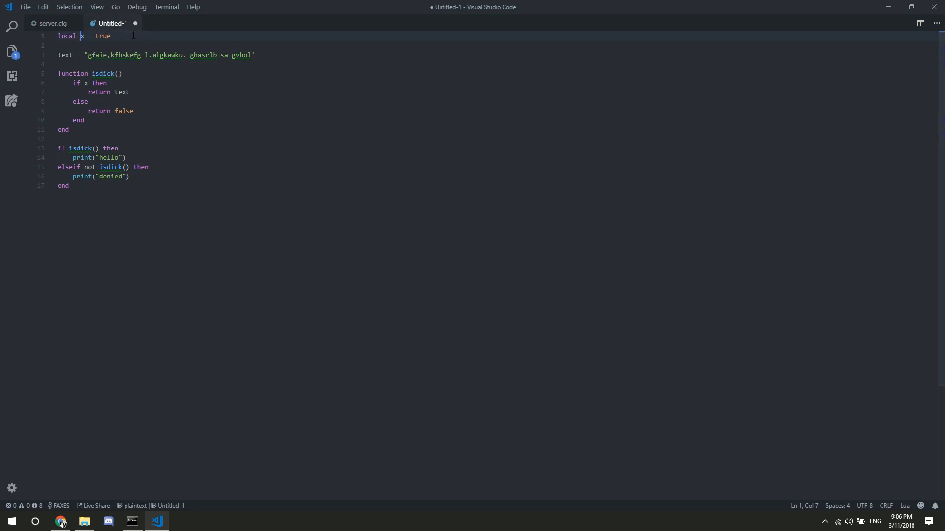
- Remove the original local x = true declaration from its old position
key(ctrl+a)
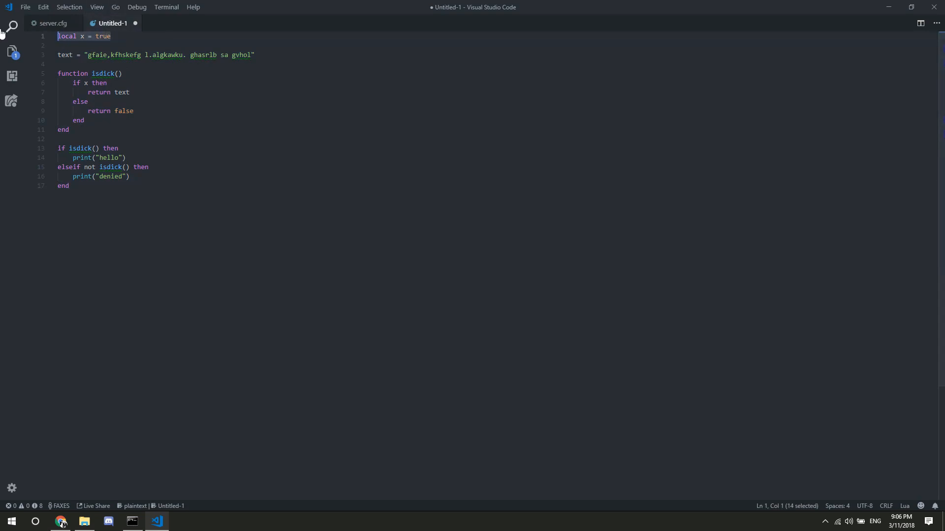
key(Ctrl+Shift+K)
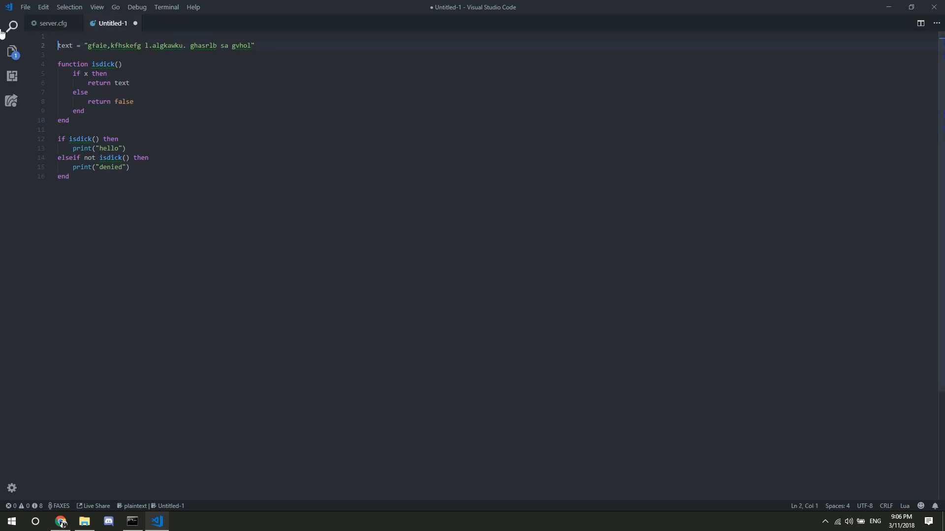
key(Enter)
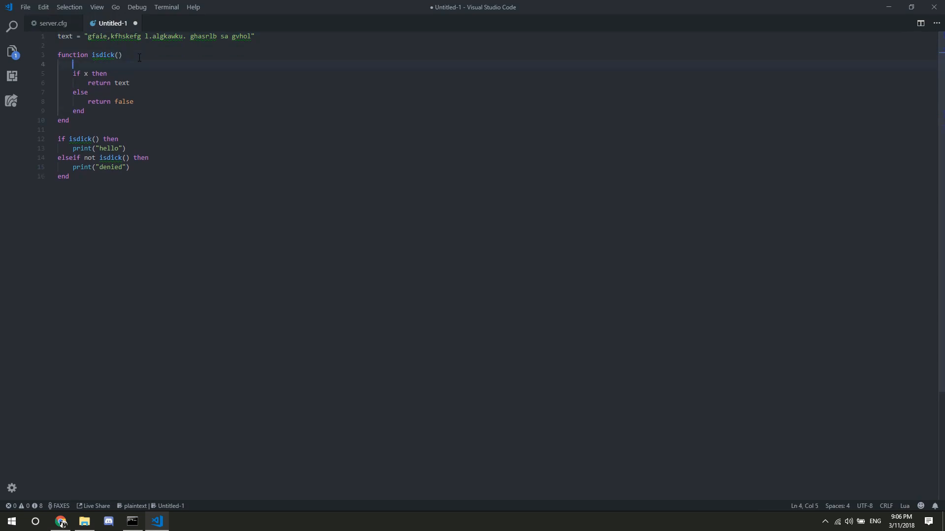
text(local x = true)
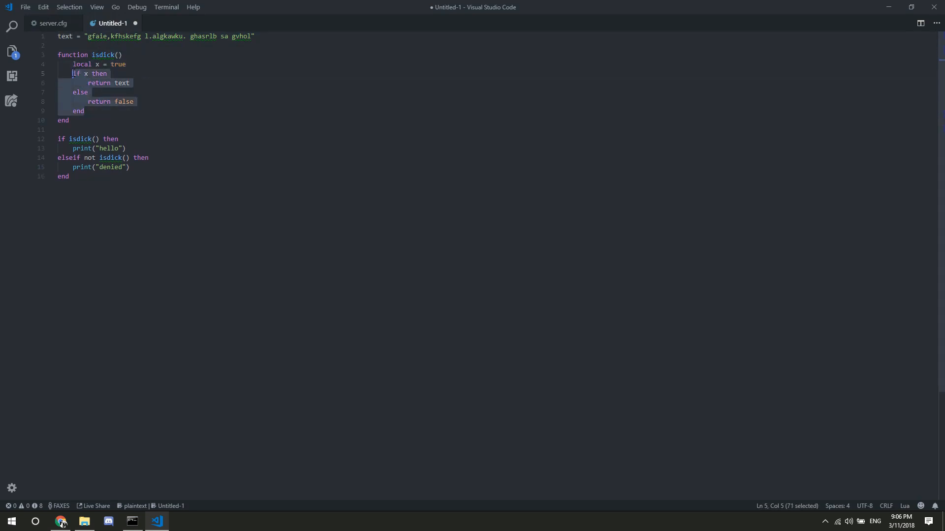
click(129, 83)
text(elseif)
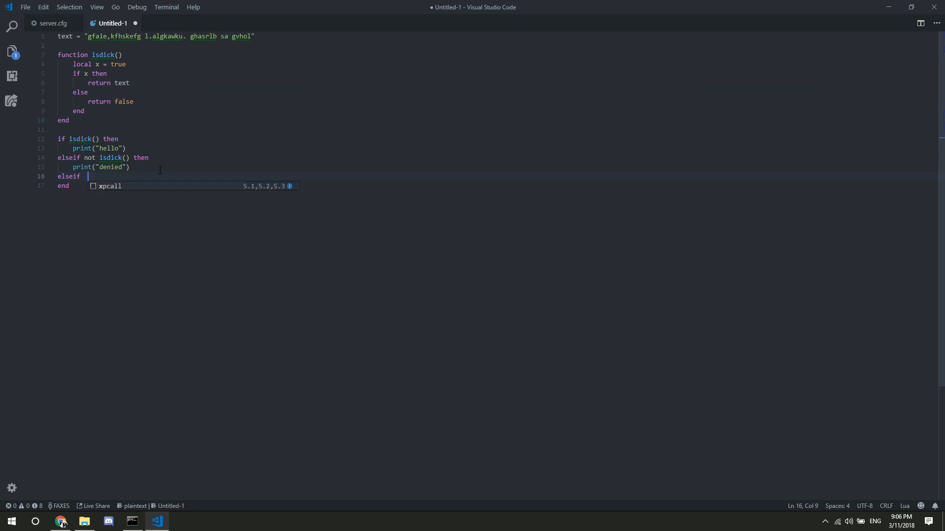
text(x)
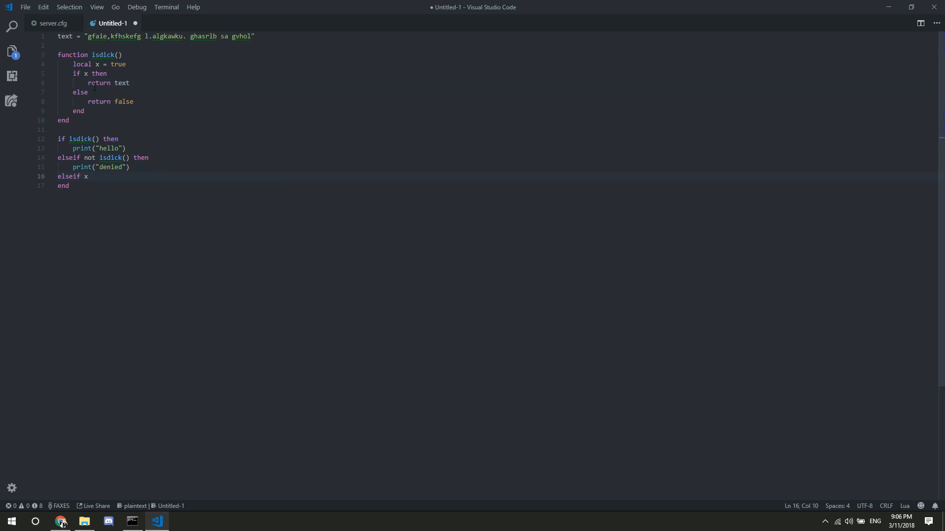
- Add local x = true below the text variable, then create a new blank file
click(141, 65)
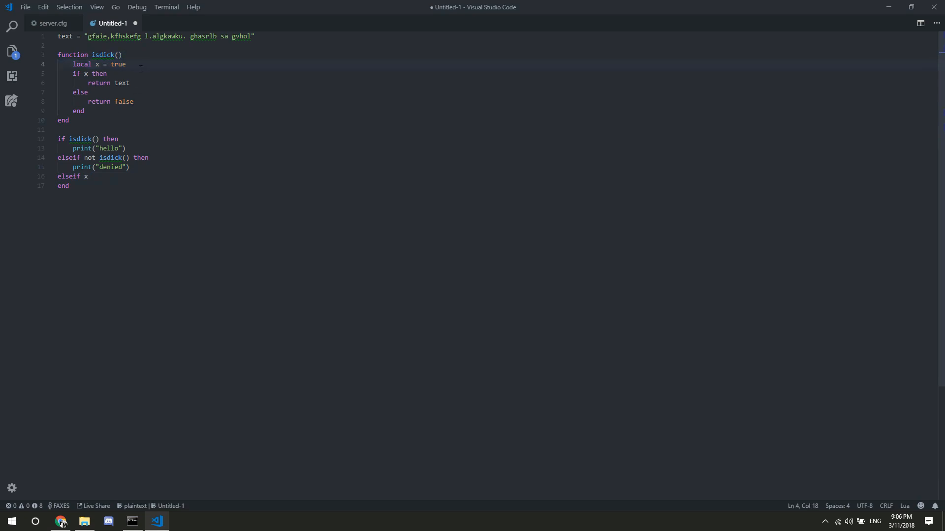
click(95, 64)
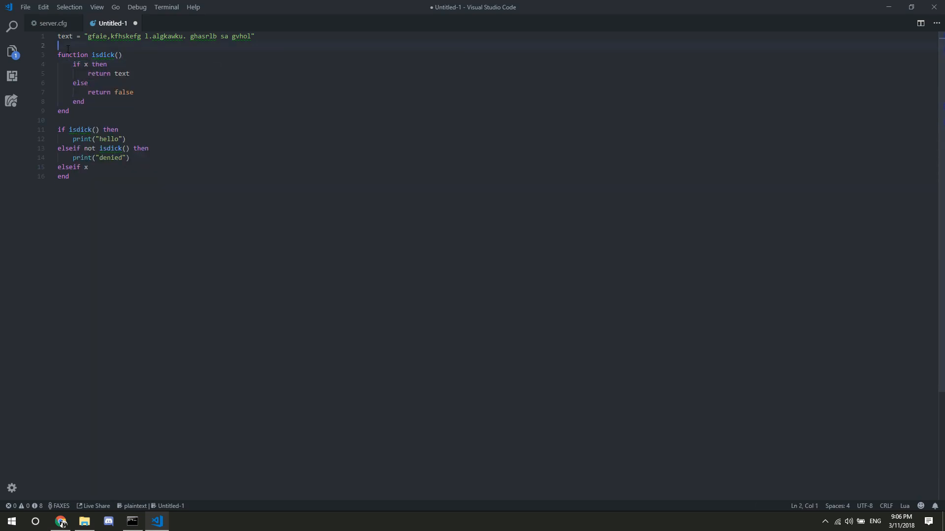
text(local x = true)
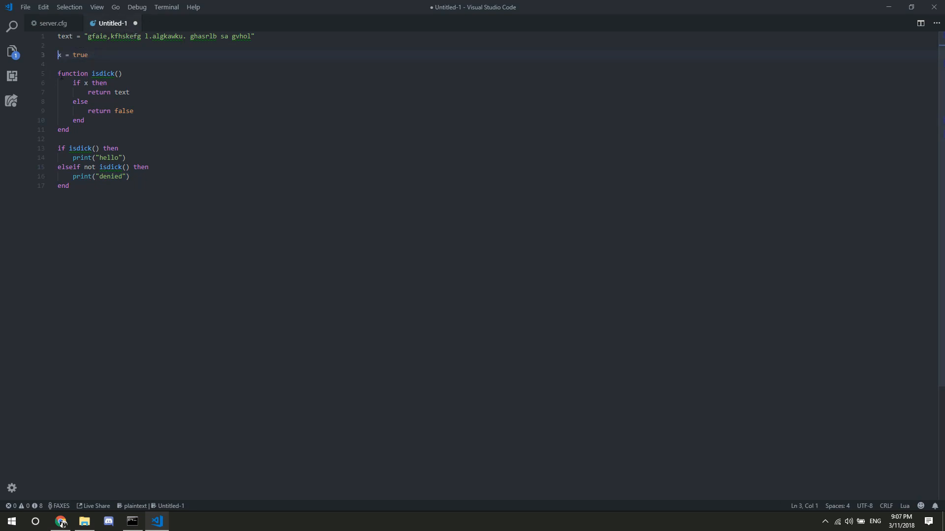
key(ctrl+n)
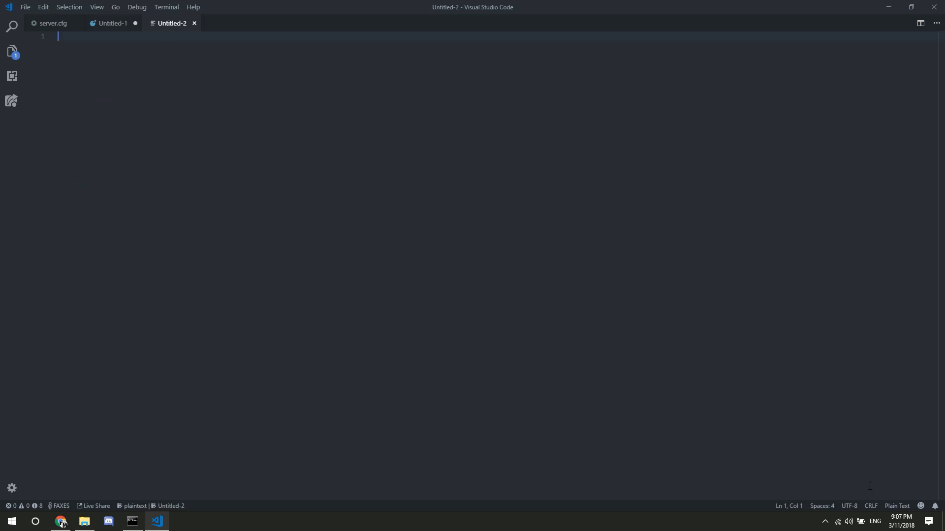
- Set the new scratch file's language to Lua and type 'if x' in it
click(897, 506)
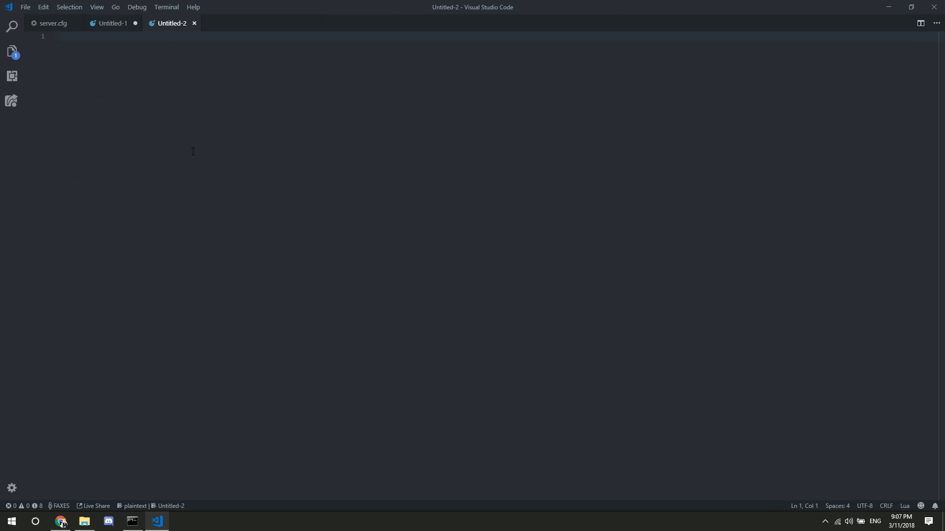
text(if)
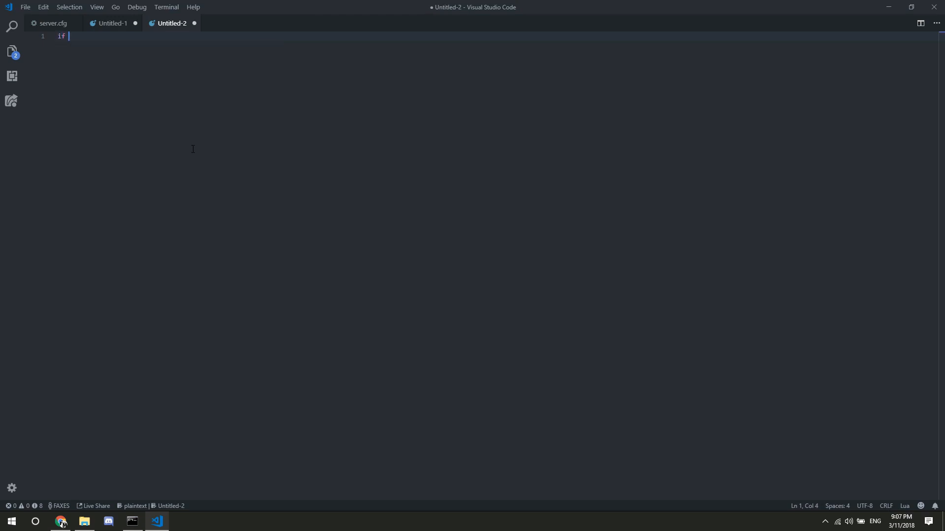
text(x then)
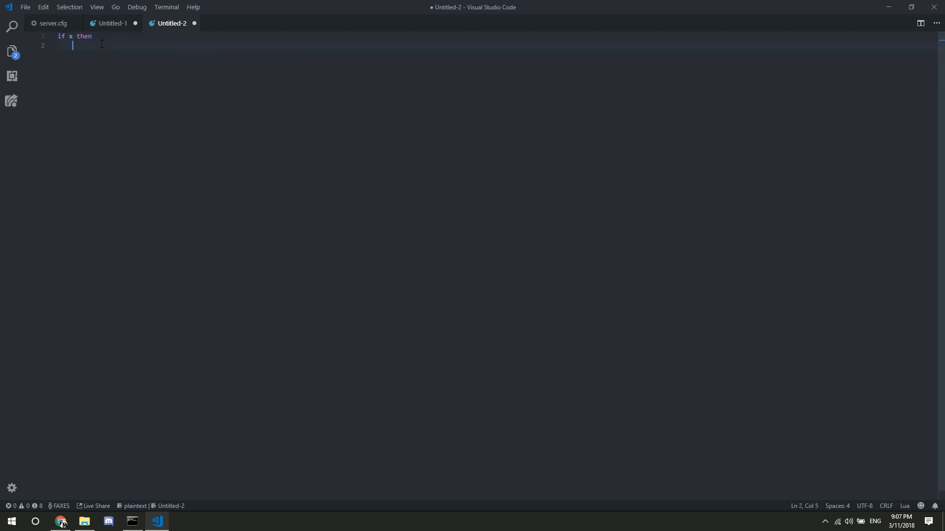
- Switch between the Untitled-1 and scratch tabs, then close the scratch file unsaved
click(112, 23)
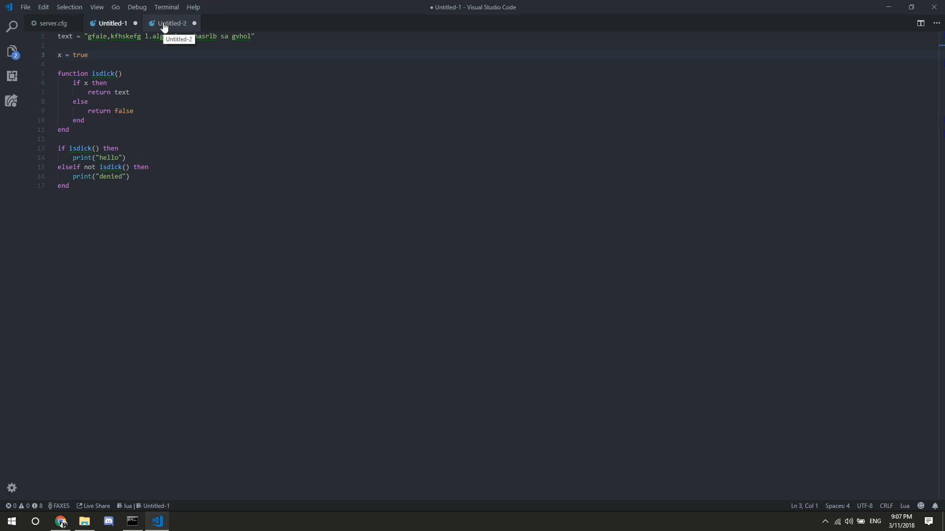
click(172, 23)
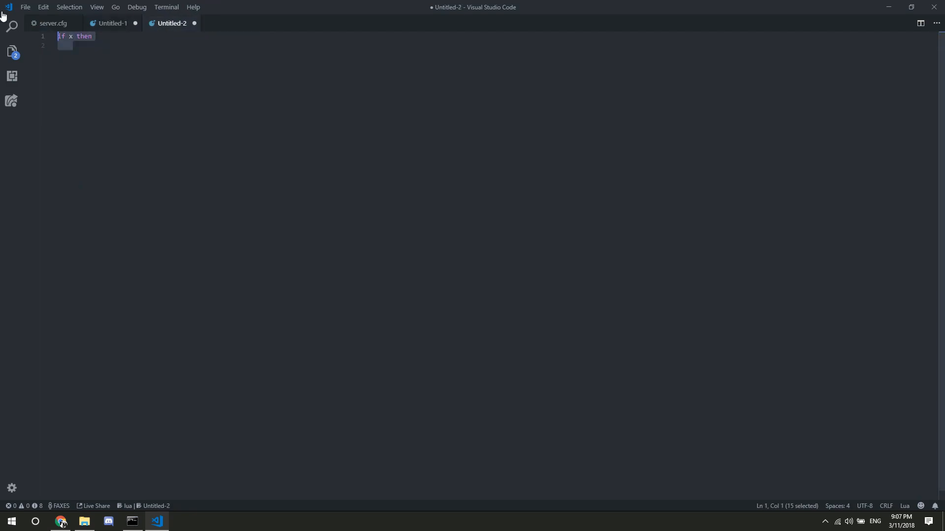
click(111, 24)
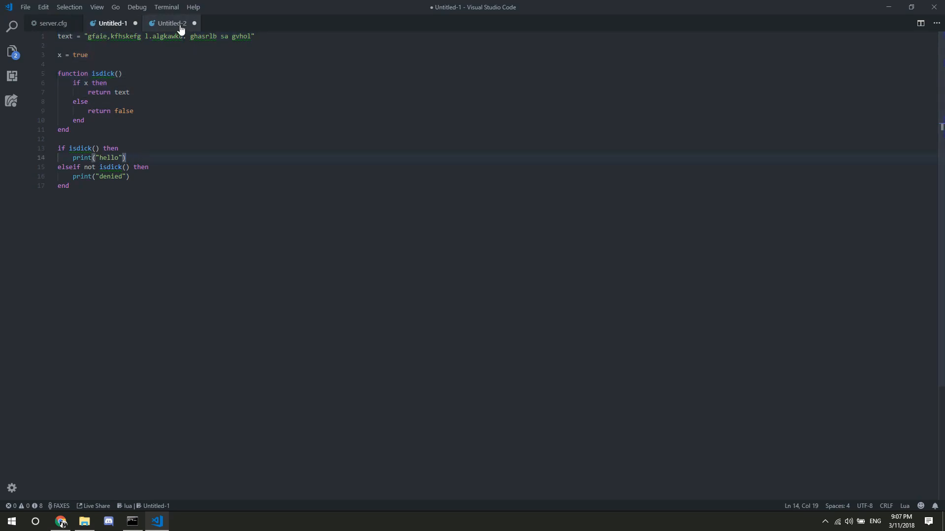
click(171, 23)
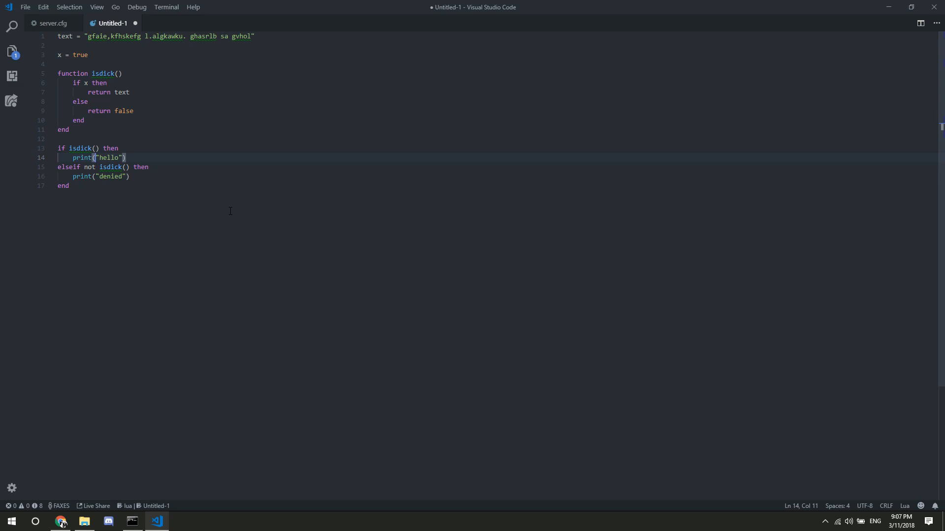
- Change line 3 to 'local x = true' and highlight the text variable's uses
click(69, 186)
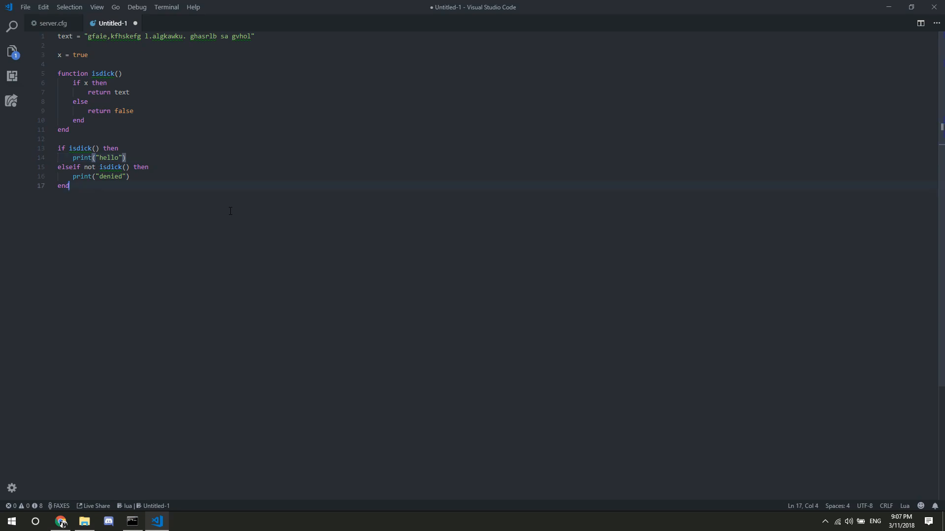
text(c)
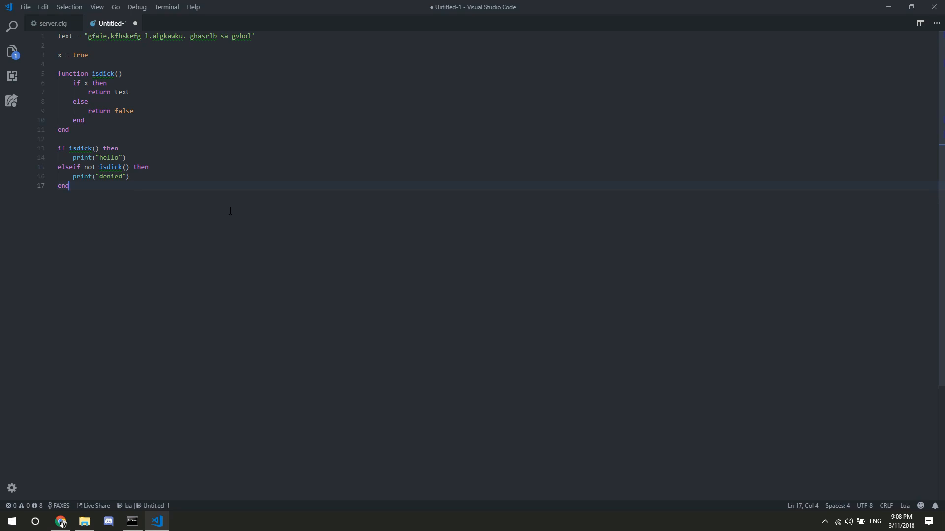
mouse_move(181, 183)
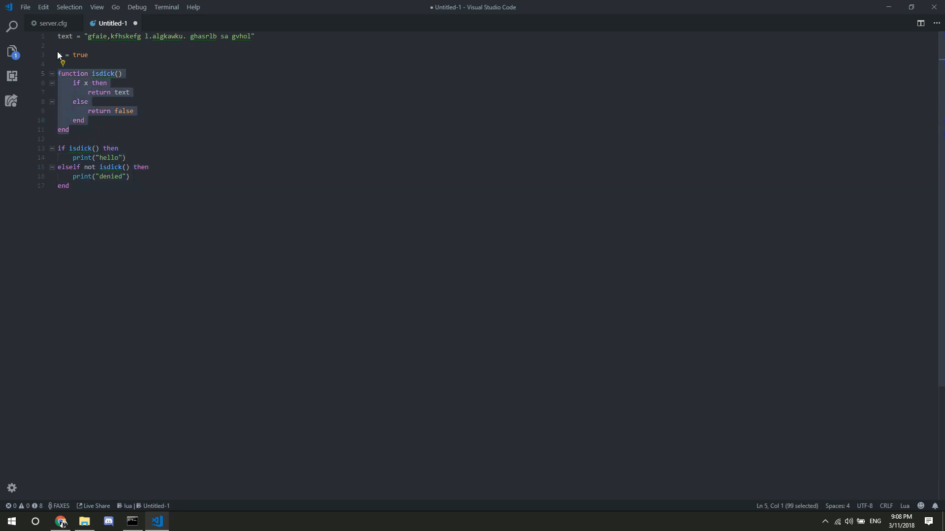
double_click(80, 54)
text(l)
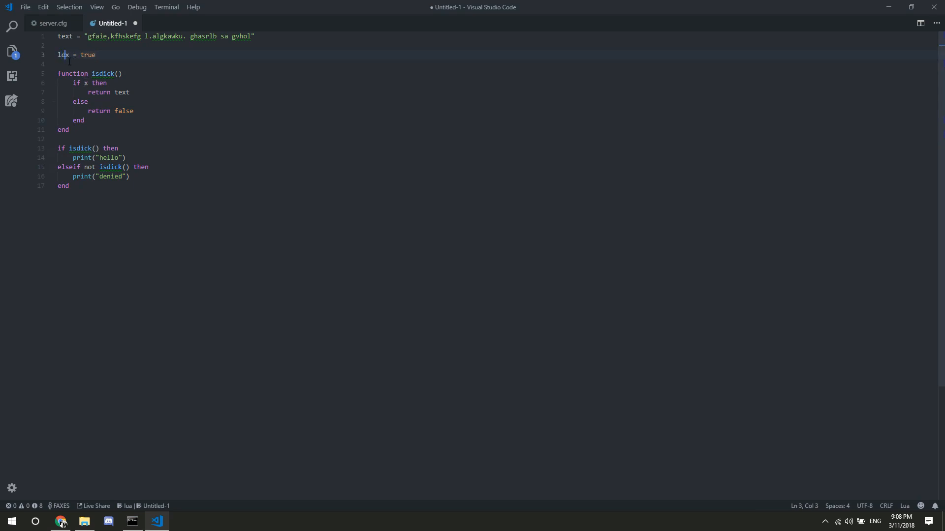
text(ocal)
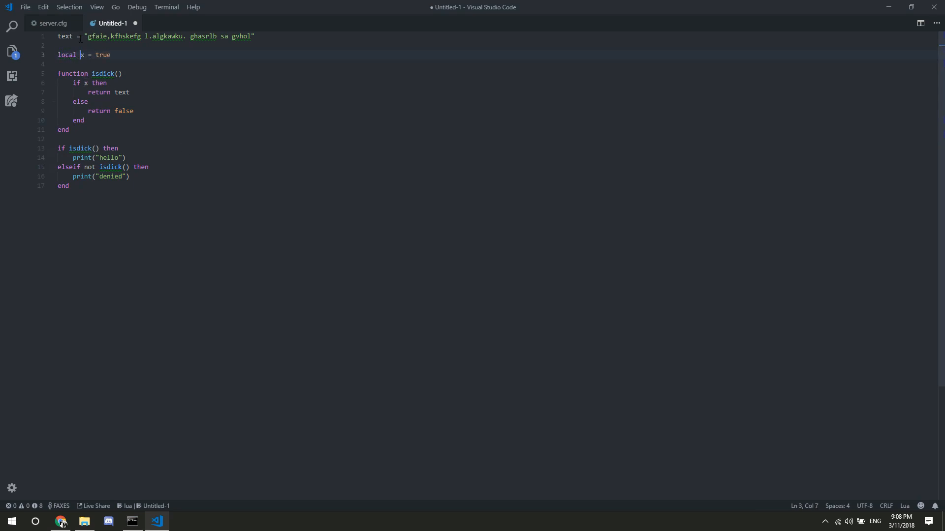
double_click(64, 36)
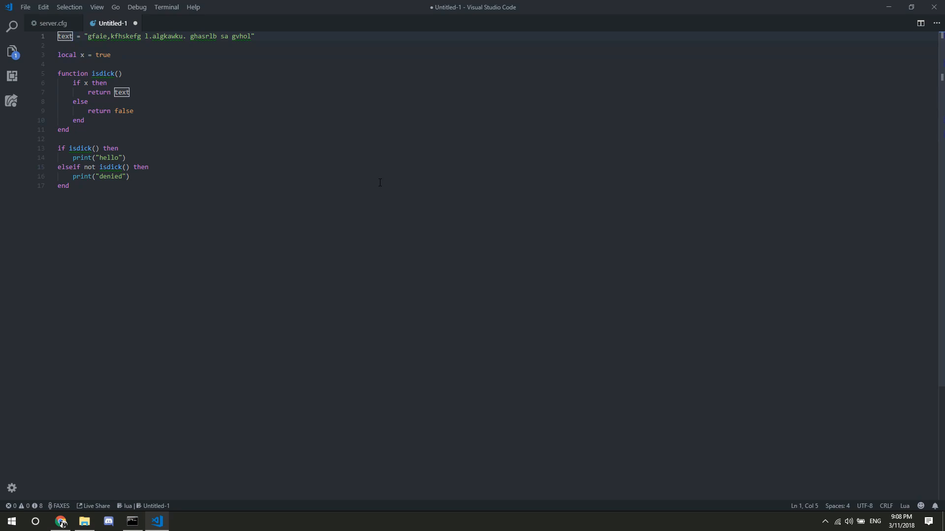